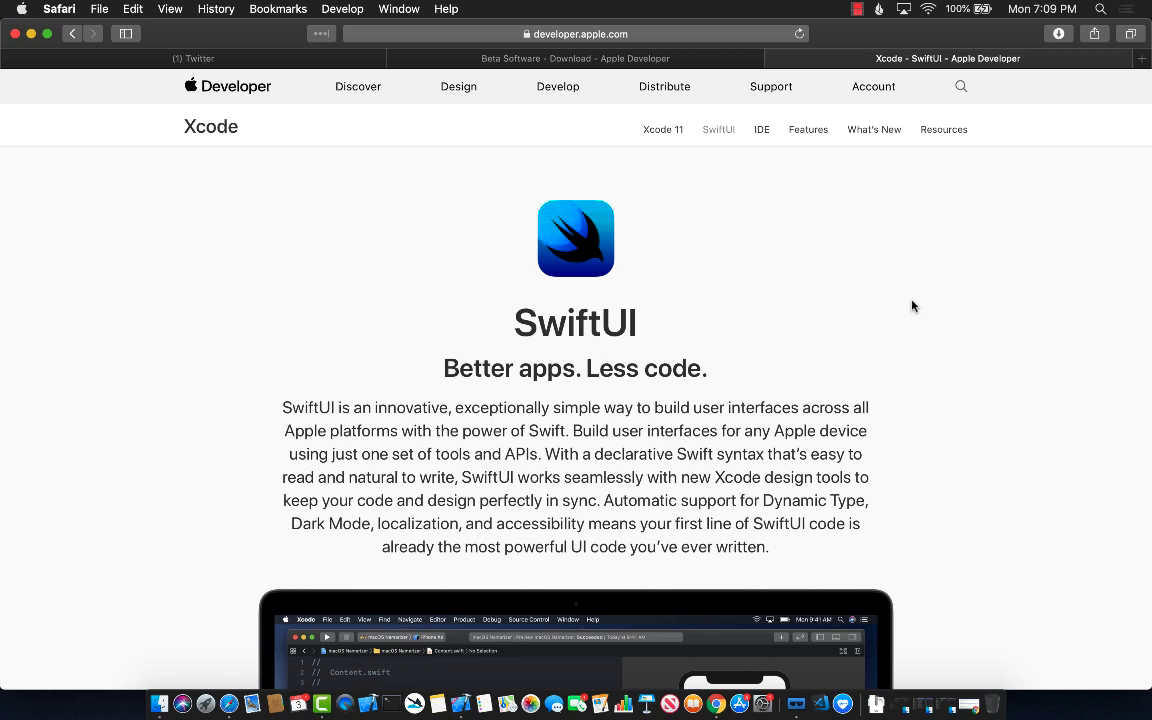
mouse_move(832, 304)
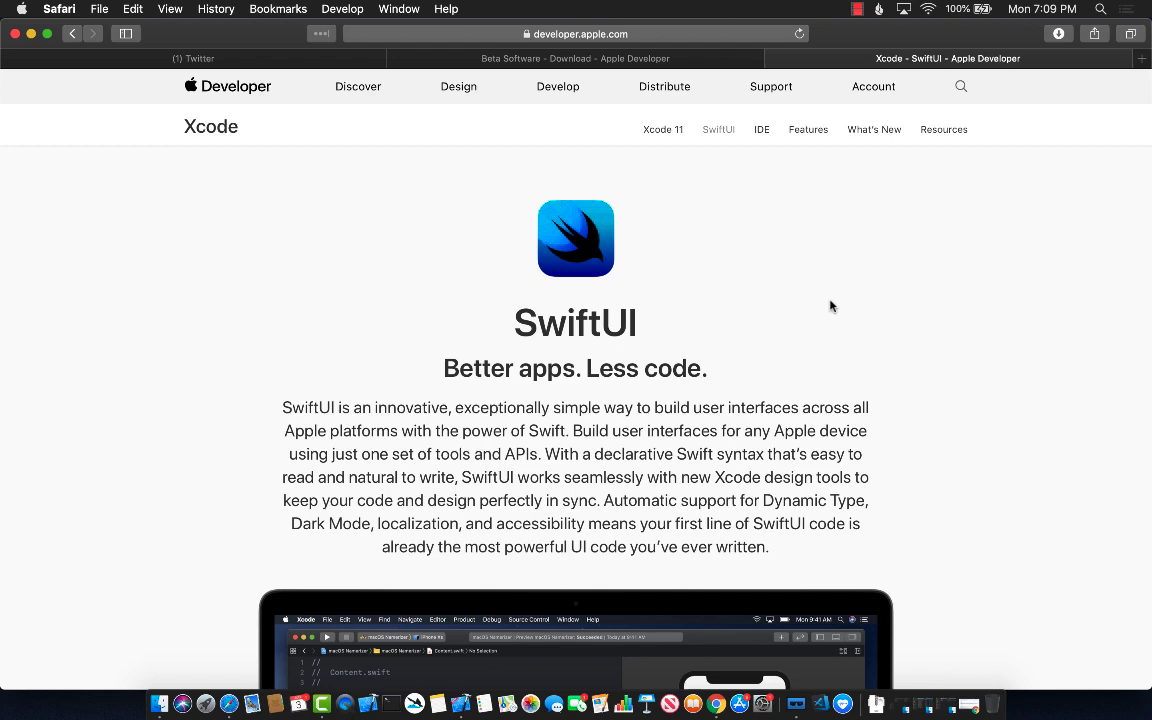
Step: Browse the Beta Software Downloads page and view the Xcode 11 beta listing under Applications
scroll(down, 3)
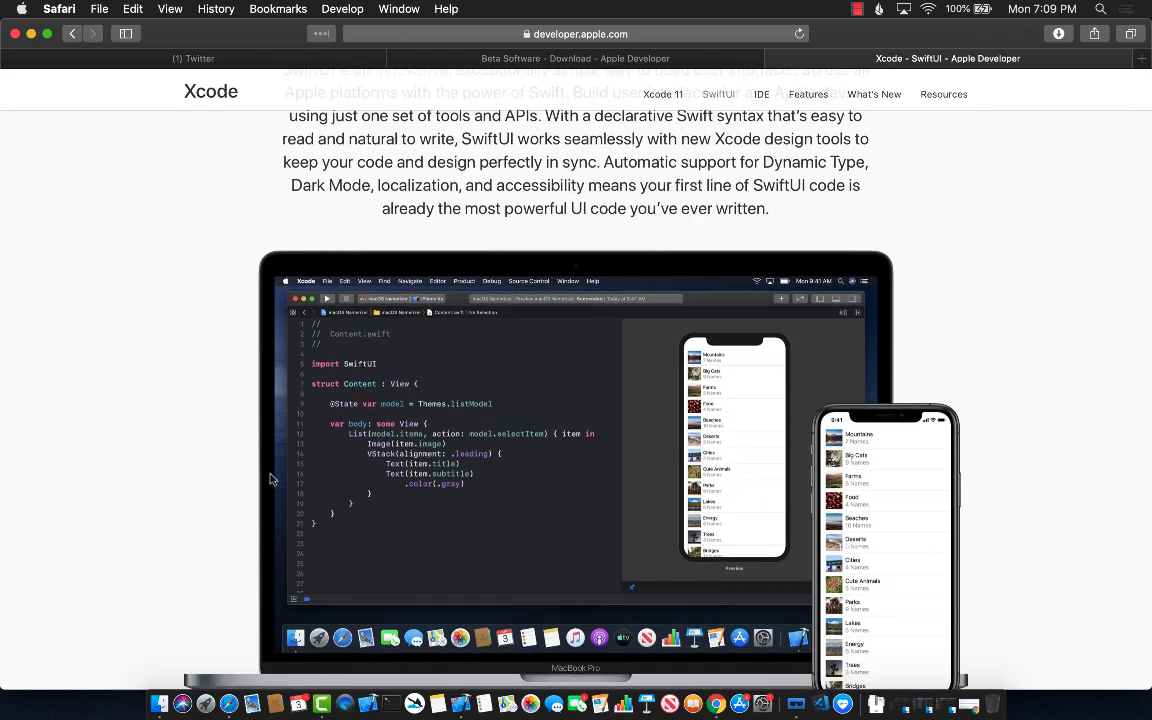
scroll(down, 3)
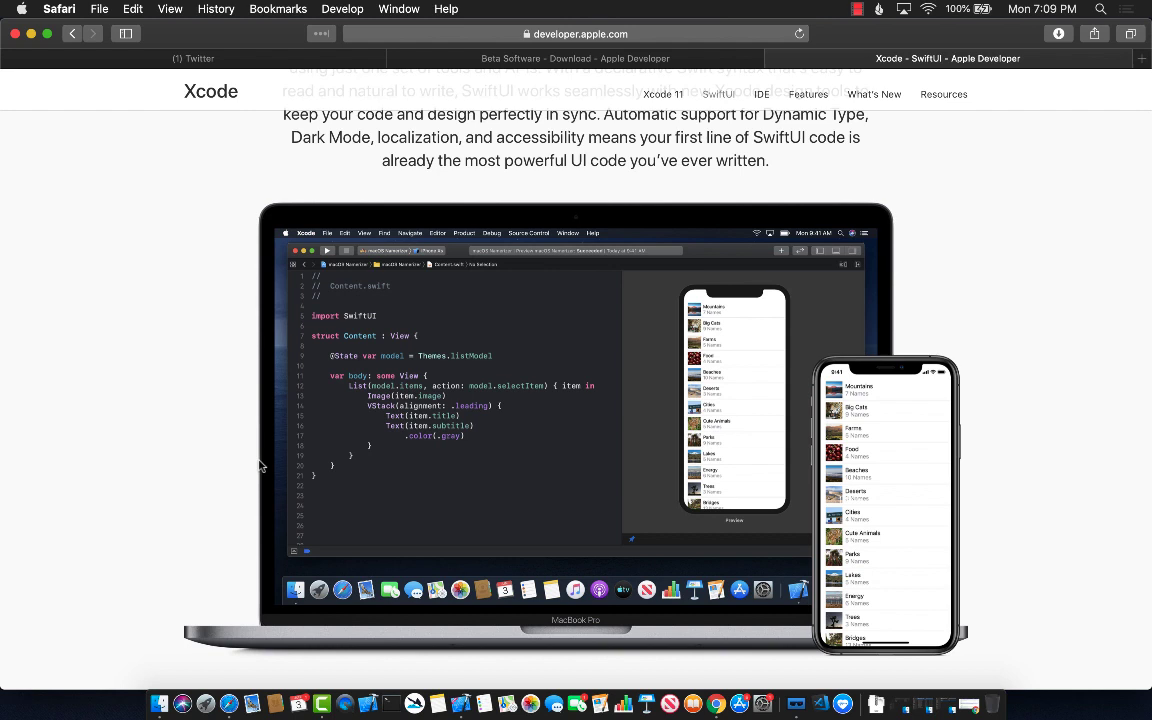
mouse_move(716, 348)
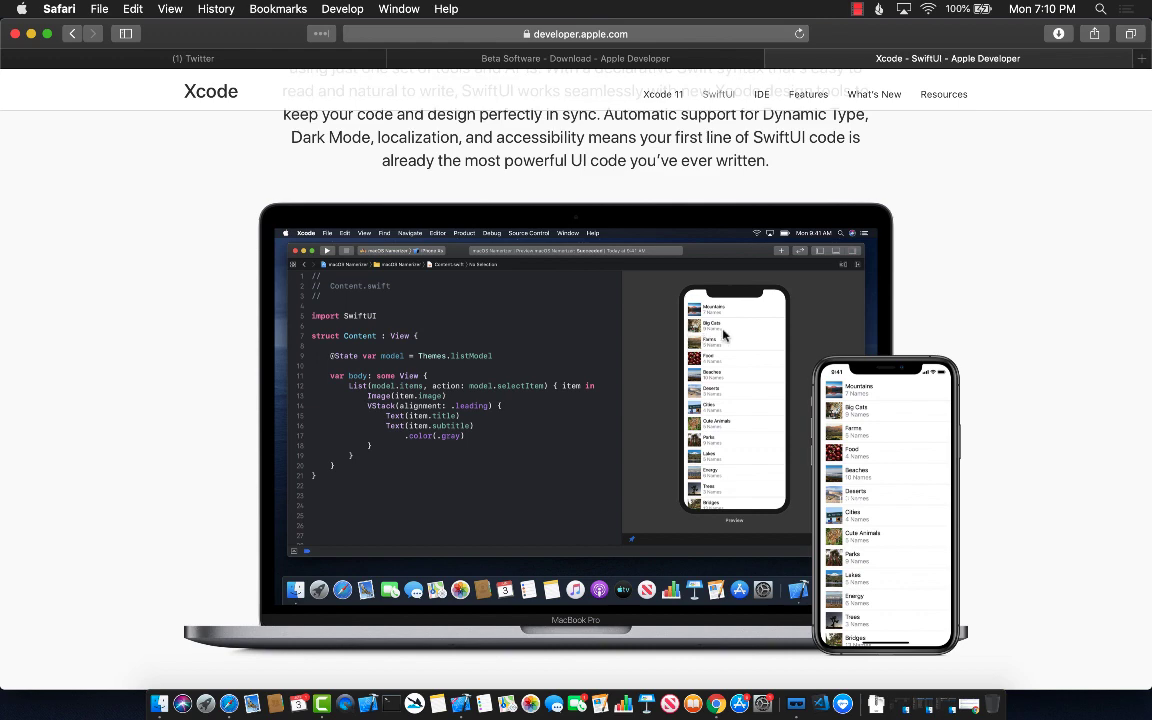
scroll(down, 3)
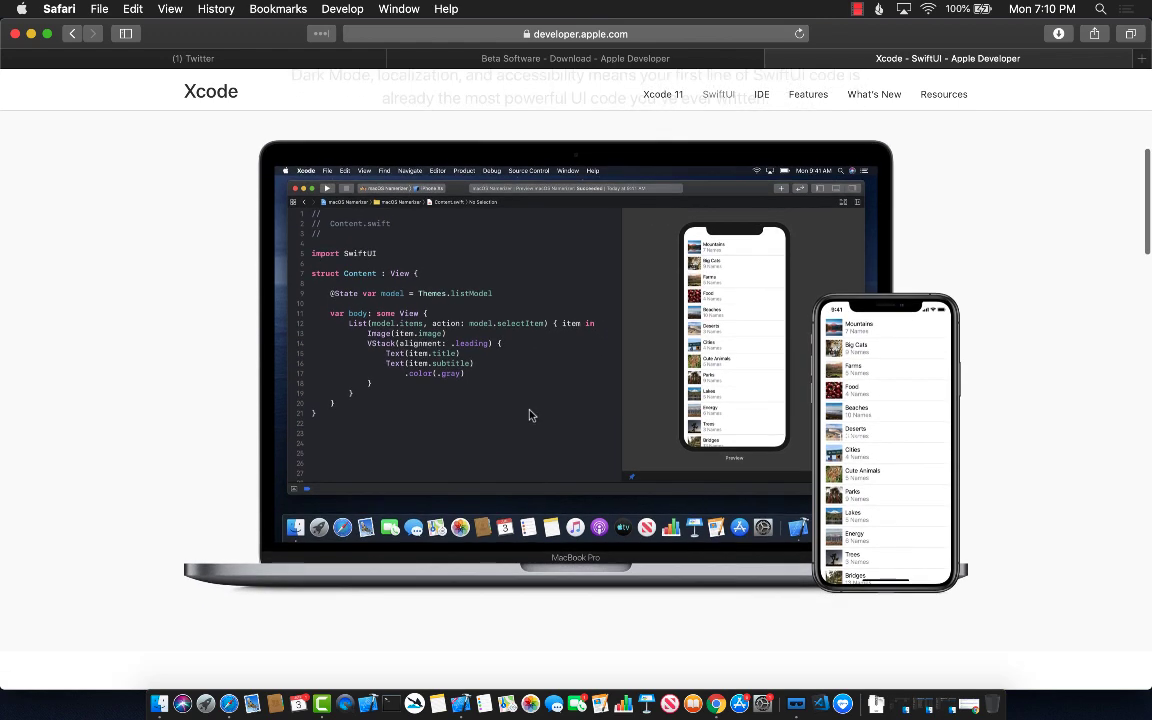
scroll(down, 3)
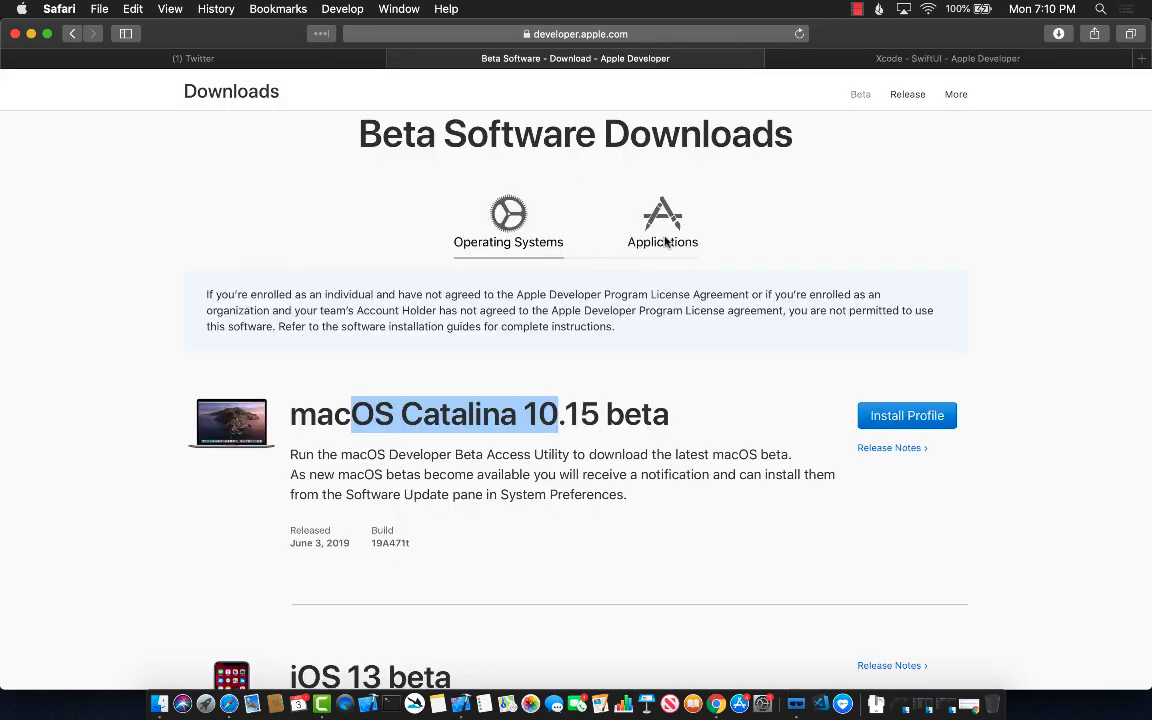
click(662, 210)
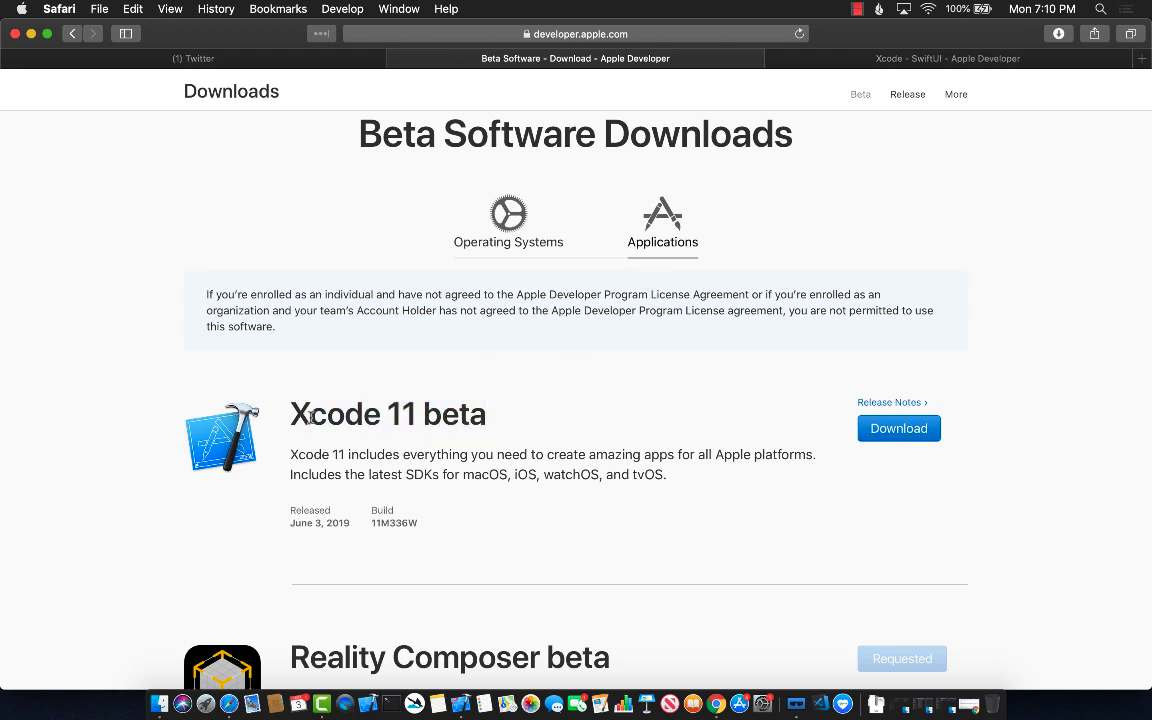
mouse_move(544, 420)
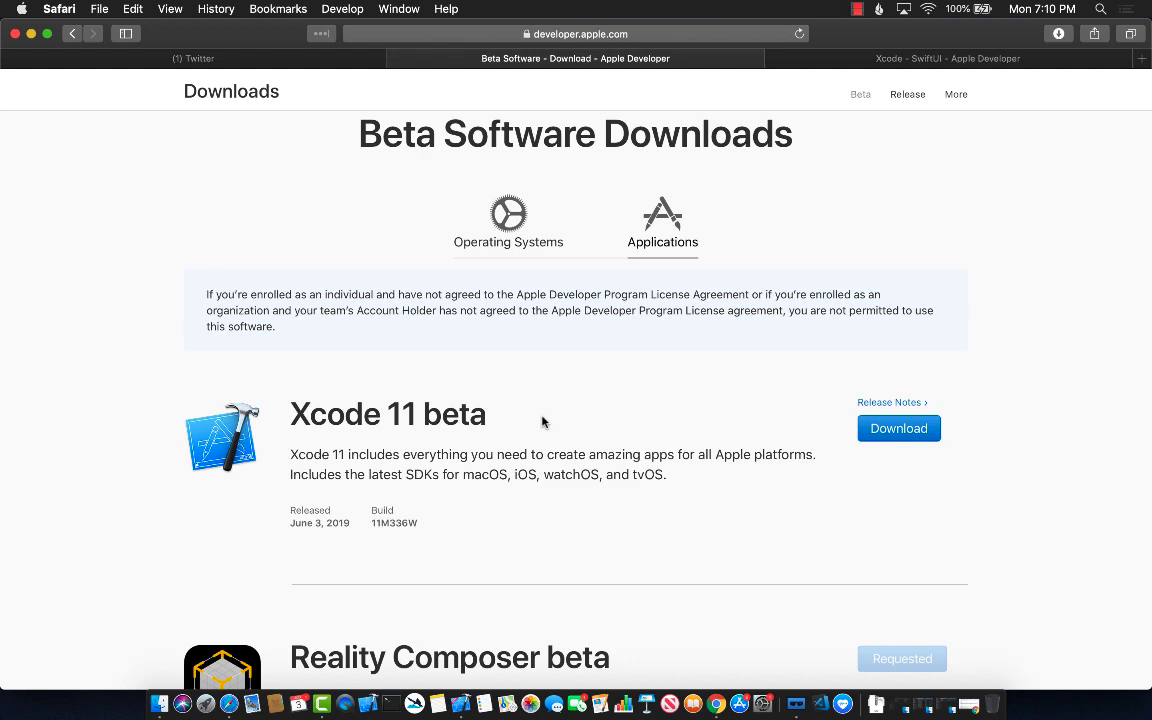
click(508, 224)
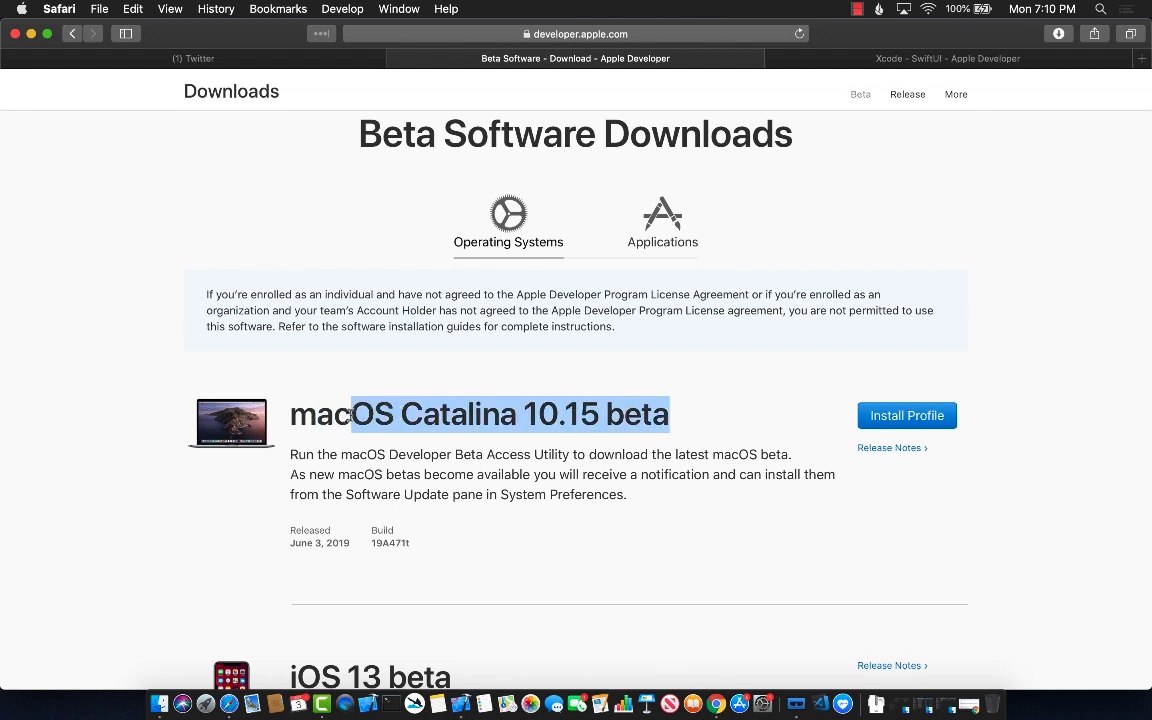
Step: Return to the beta applications list, then bring up Ole Begemann's SwiftUI playground tweet
click(448, 384)
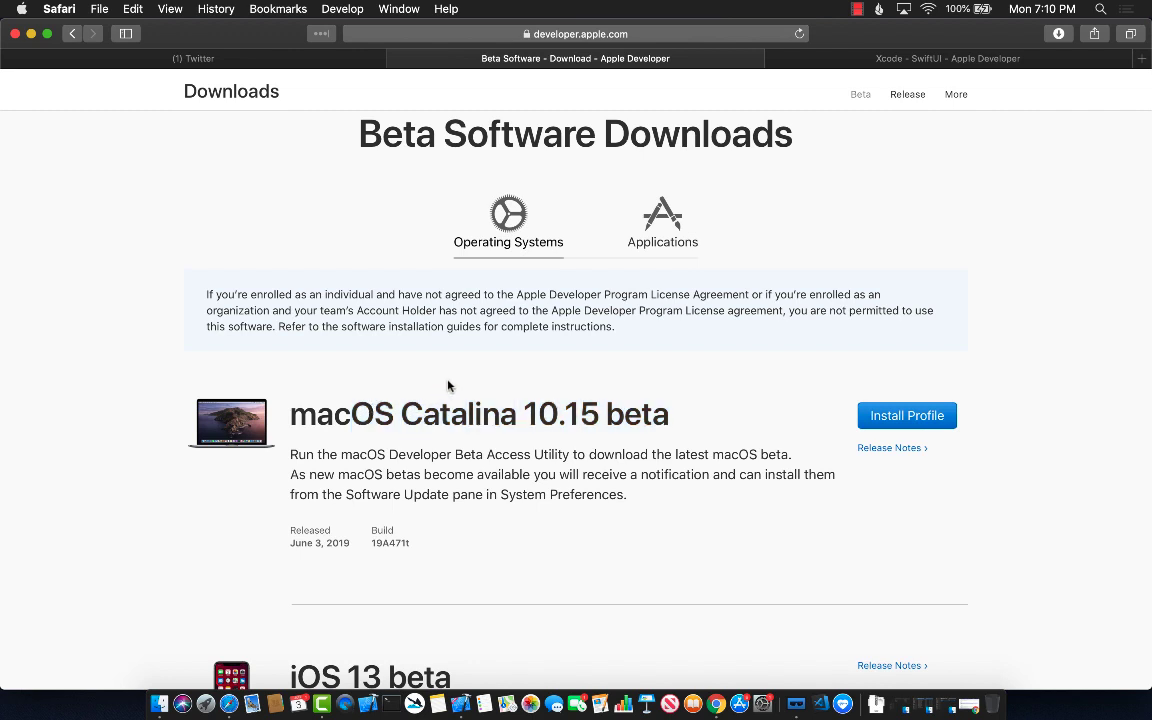
mouse_move(632, 242)
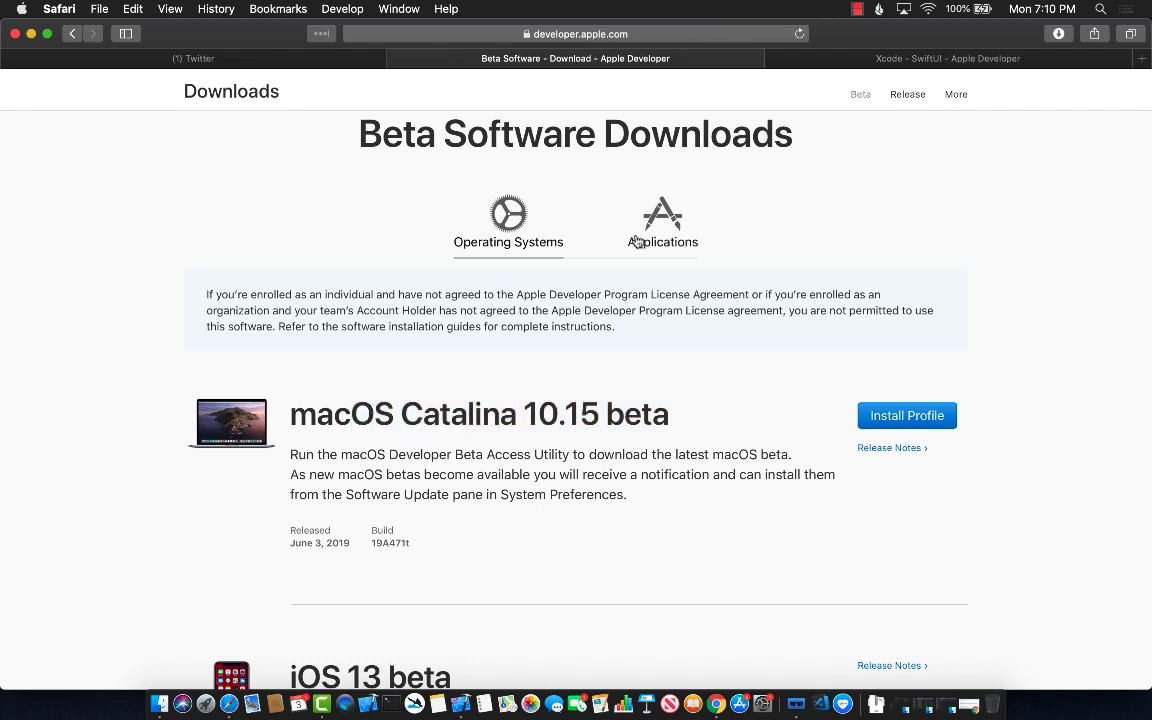
click(660, 242)
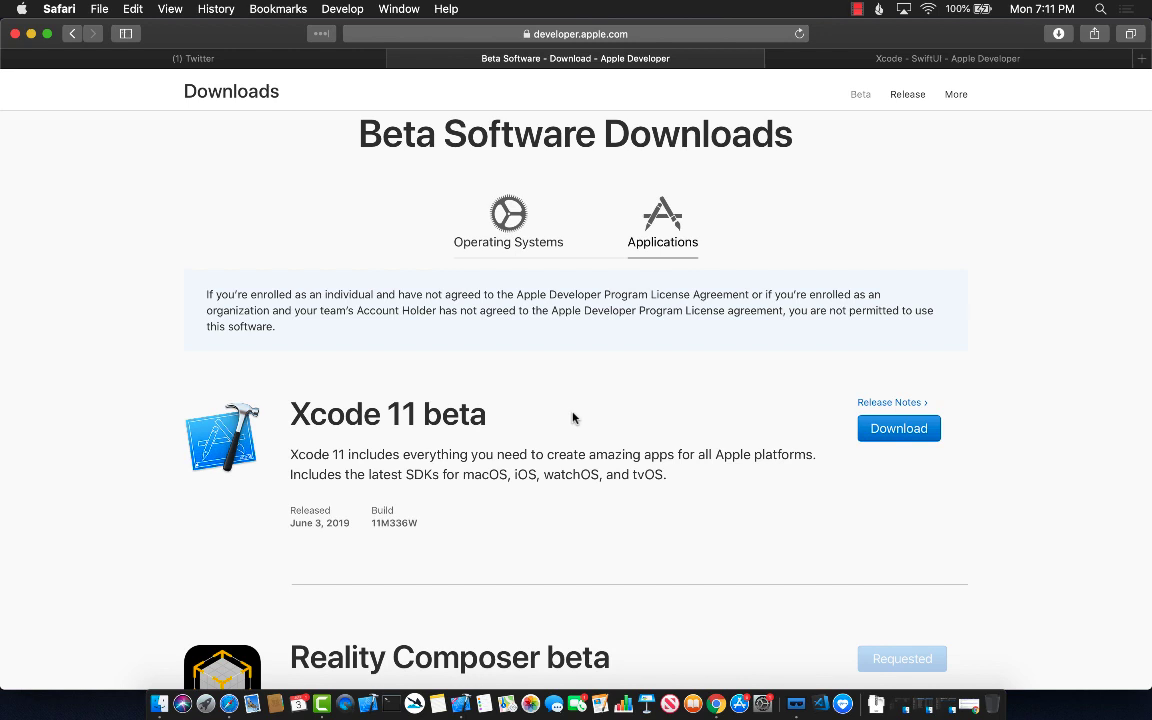
click(192, 58)
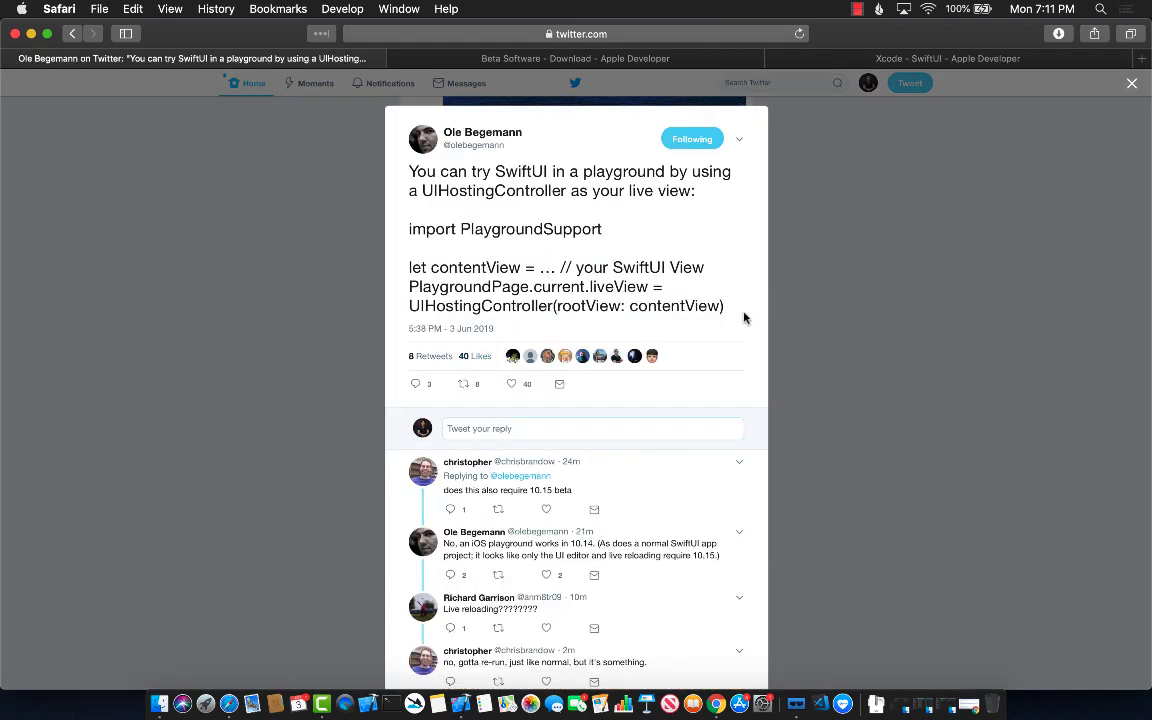
mouse_move(552, 234)
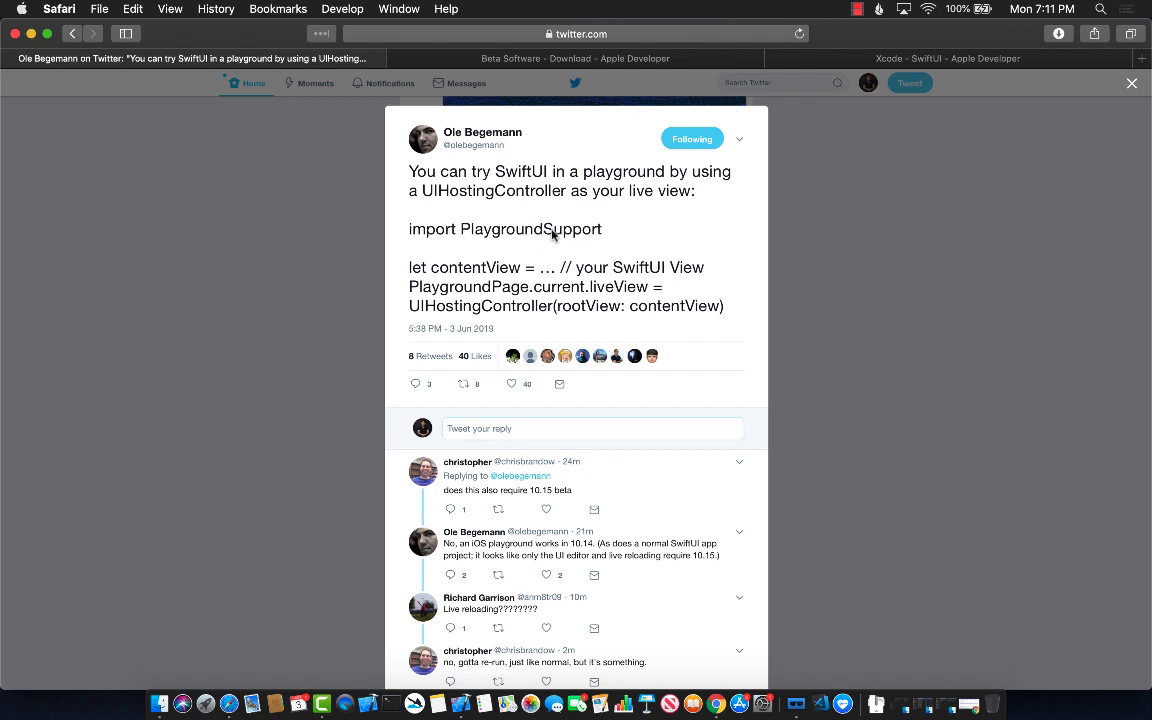
mouse_move(844, 280)
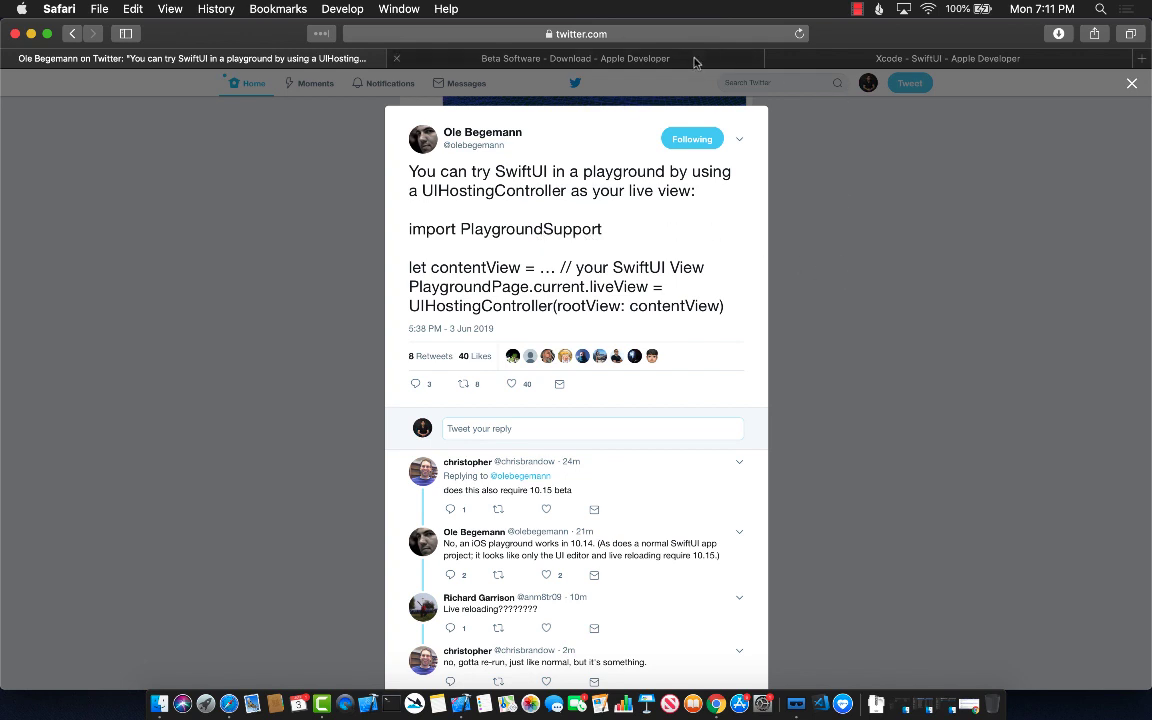
Step: Close the expanded tweet and put Safari away so Xcode is frontmost
click(572, 58)
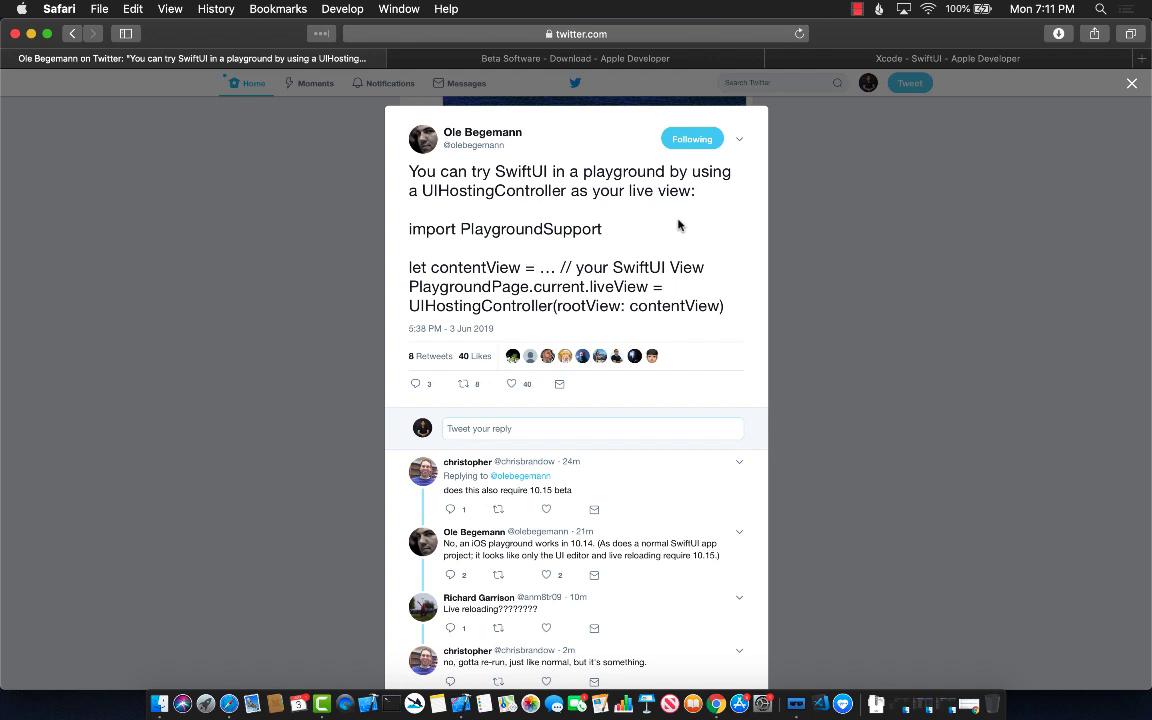
mouse_move(236, 324)
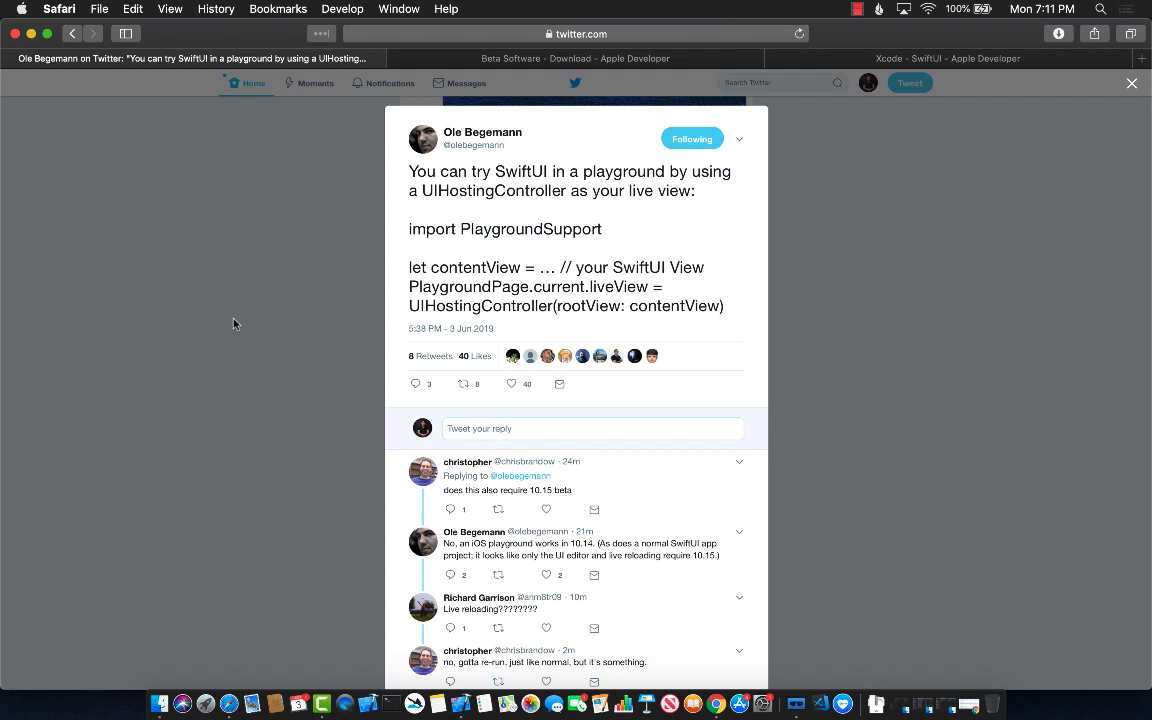
click(1132, 82)
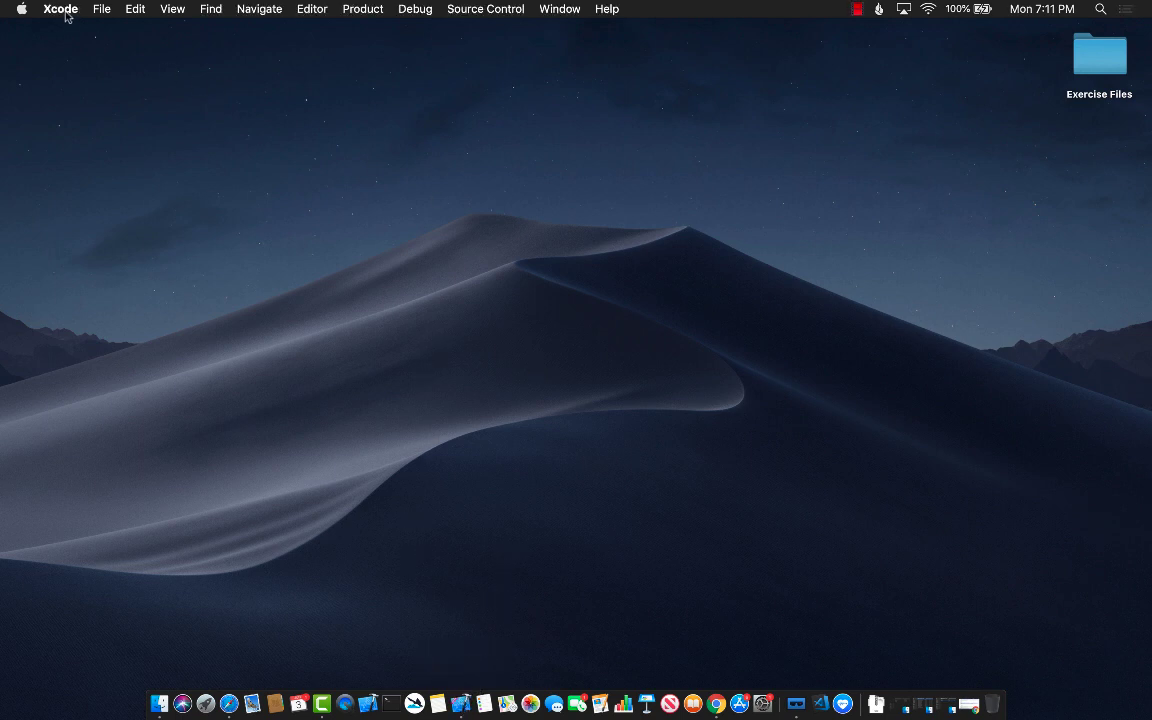
Step: Check the installed Xcode version via About Xcode and dismiss it
click(60, 8)
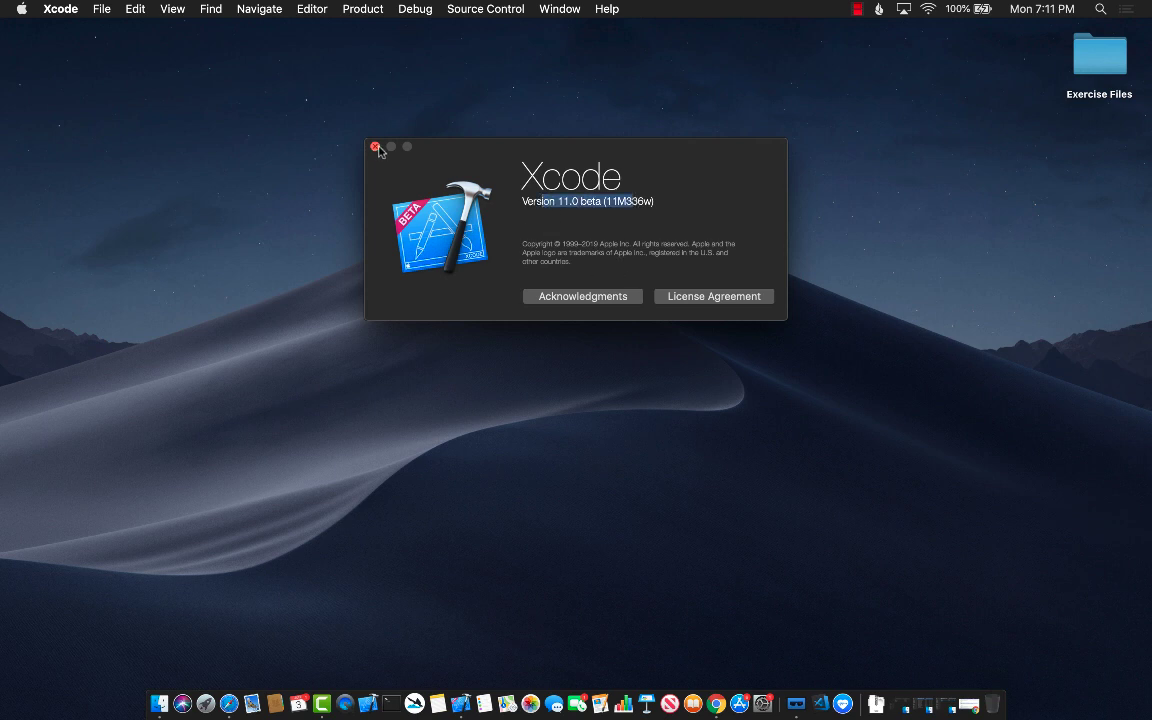
click(100, 8)
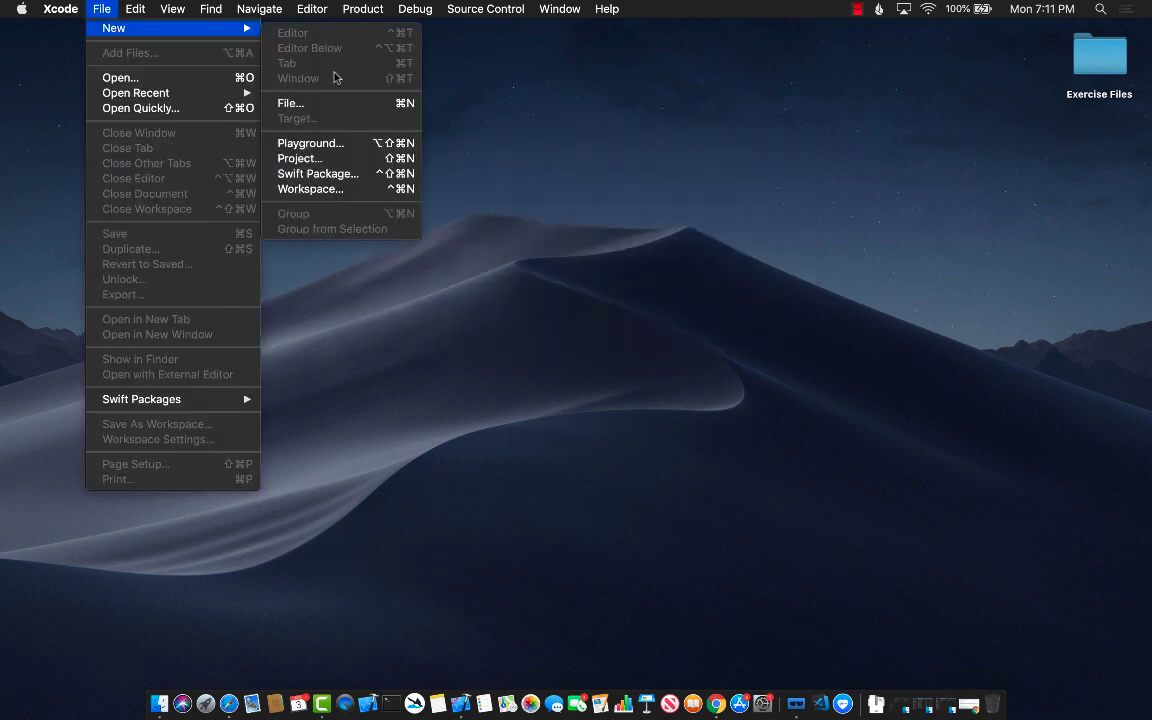
mouse_move(310, 144)
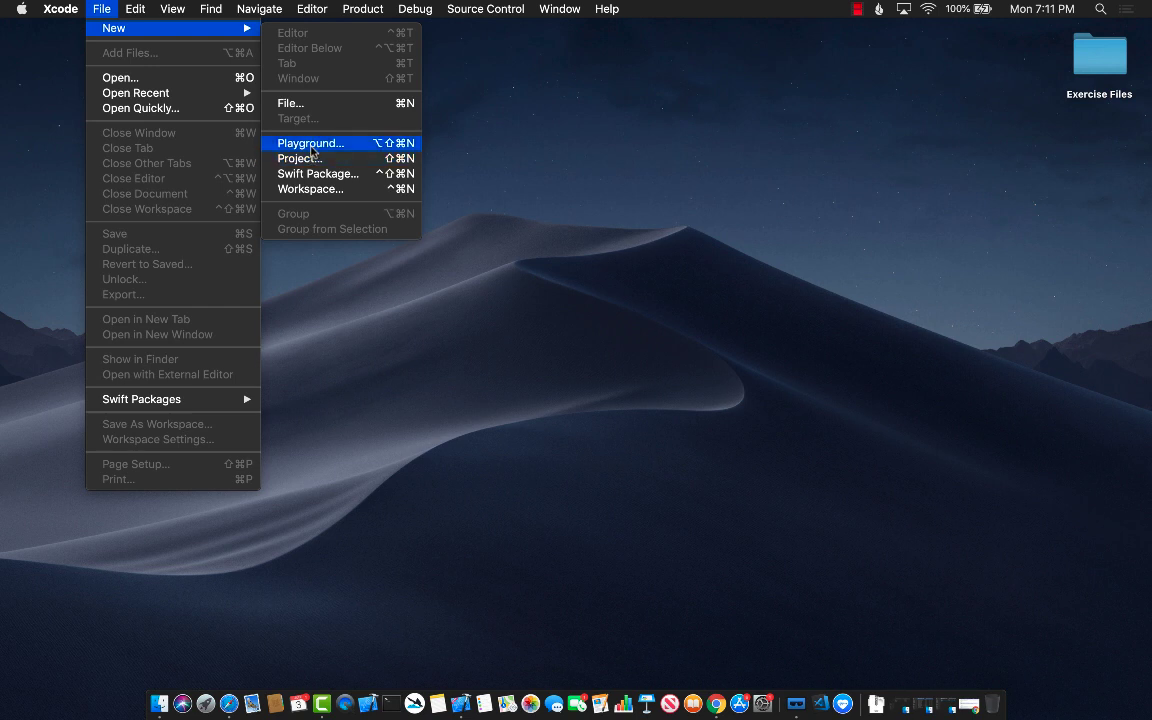
Step: Create a new Blank iOS playground saved on the Desktop
click(310, 142)
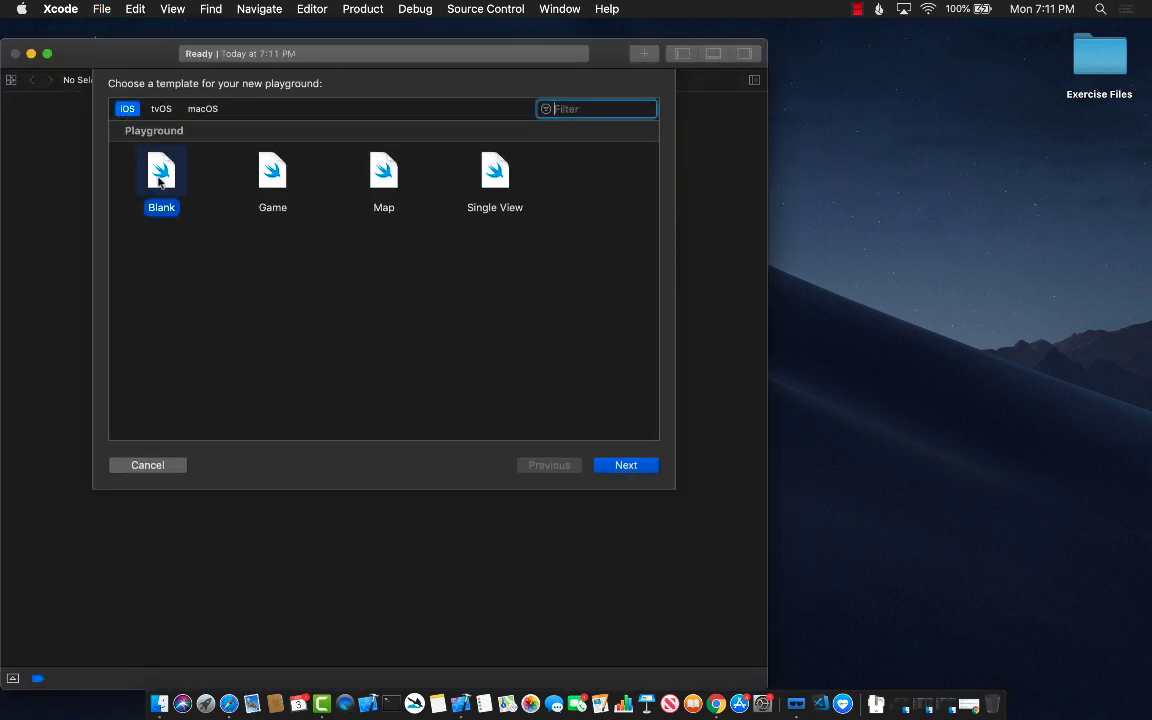
click(624, 464)
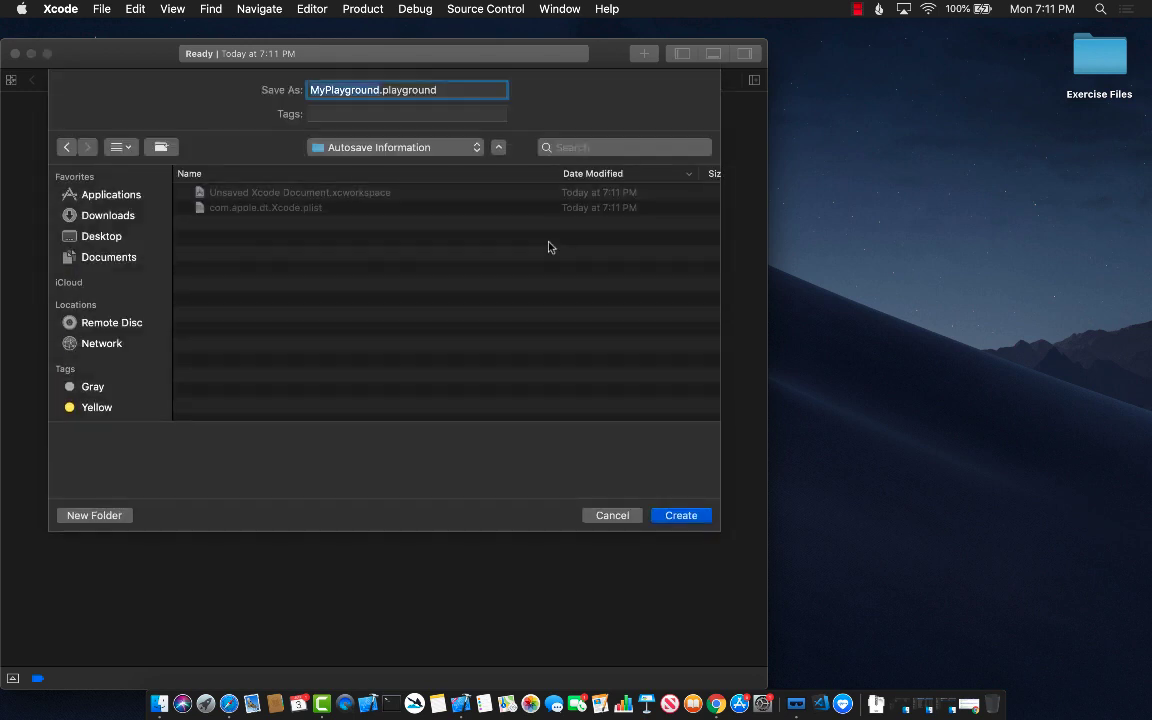
click(100, 236)
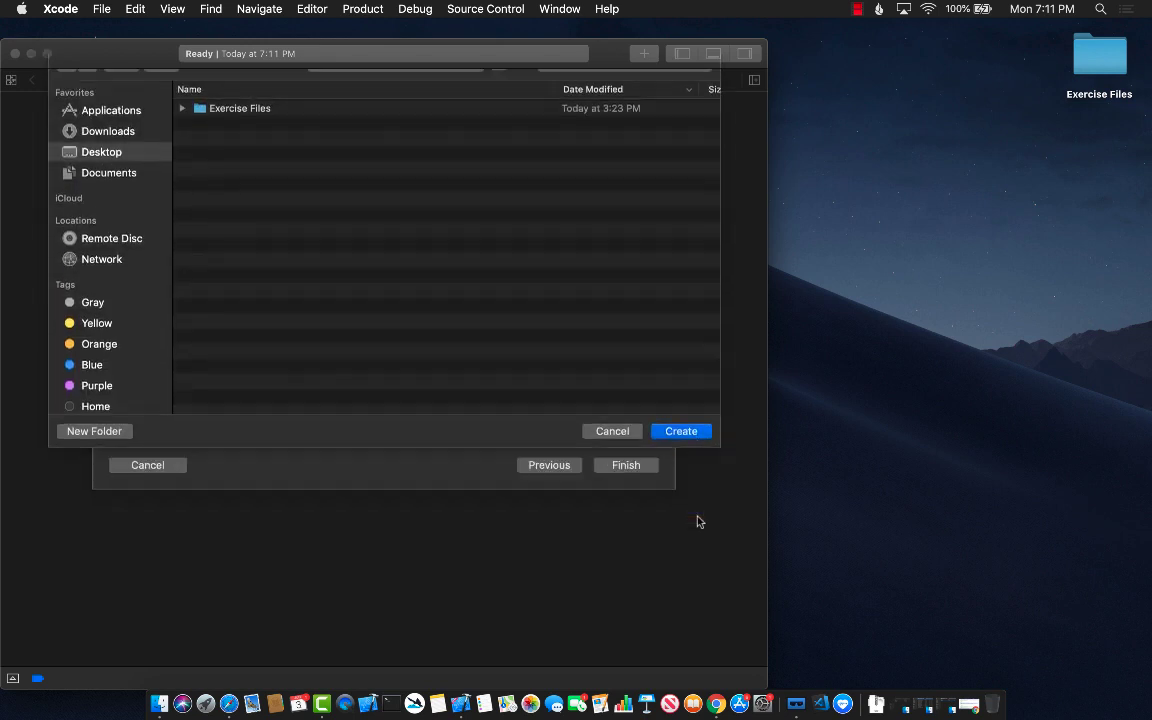
click(680, 432)
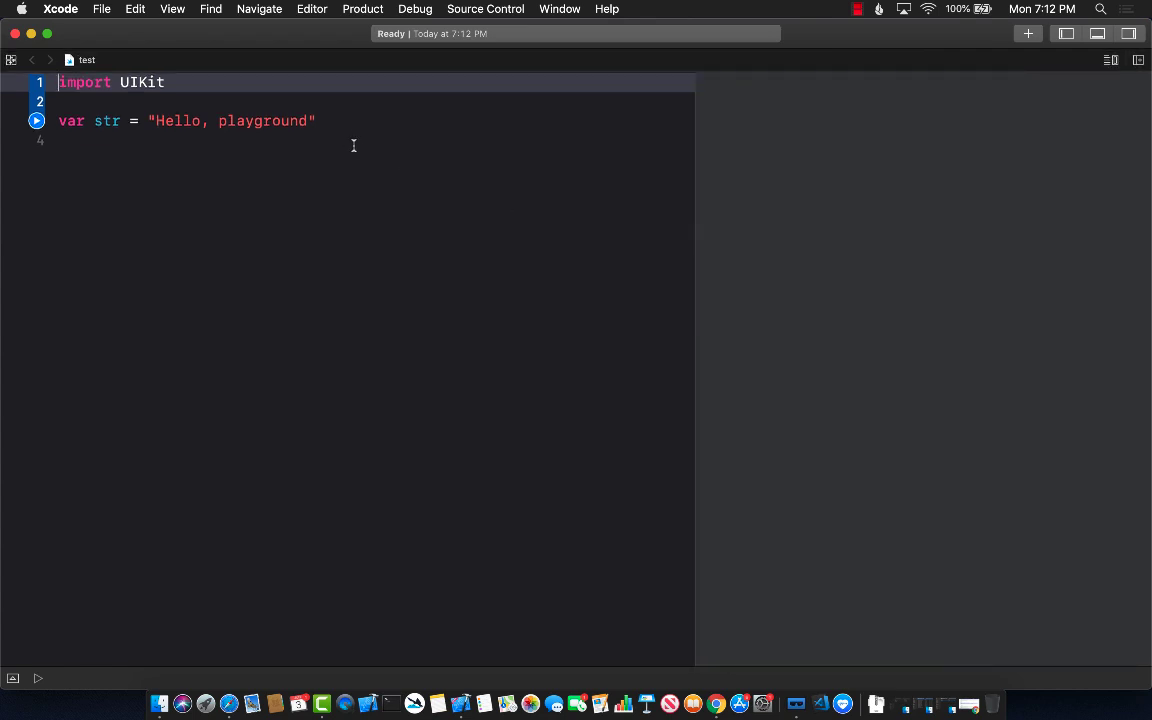
Step: Import PlaygroundSupport and SwiftUI at the top of the playground
text(import)
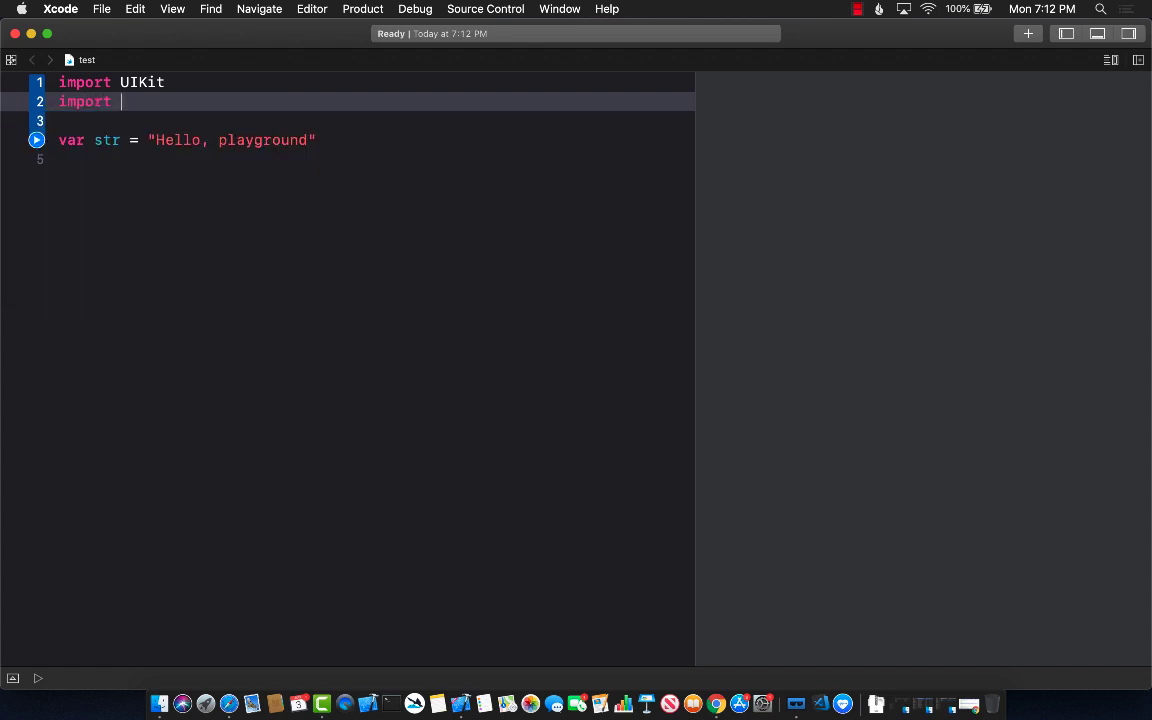
text(PlaygroundSupport)
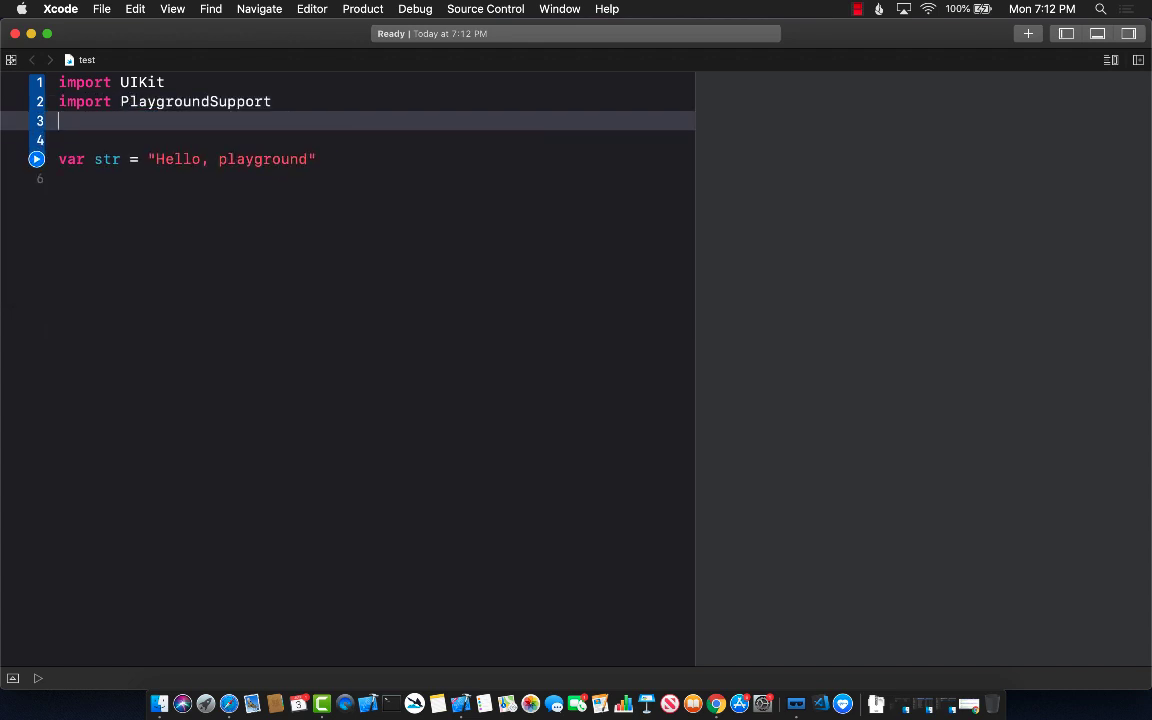
text(impl)
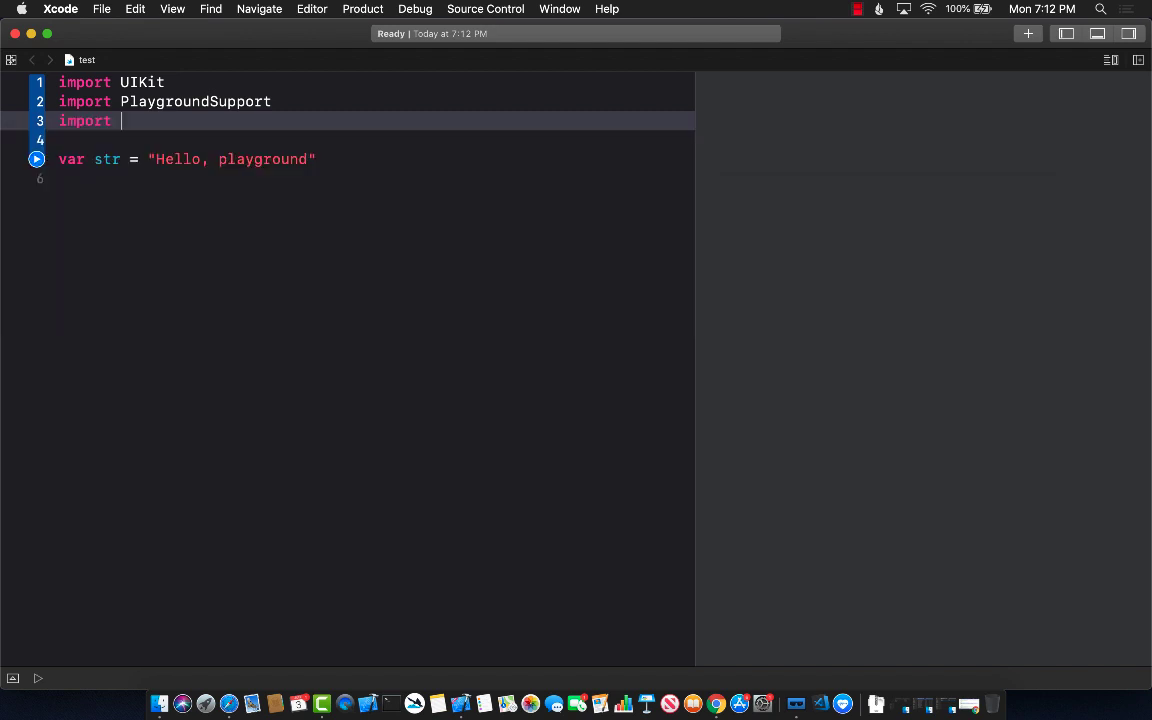
text(SwiftUI)
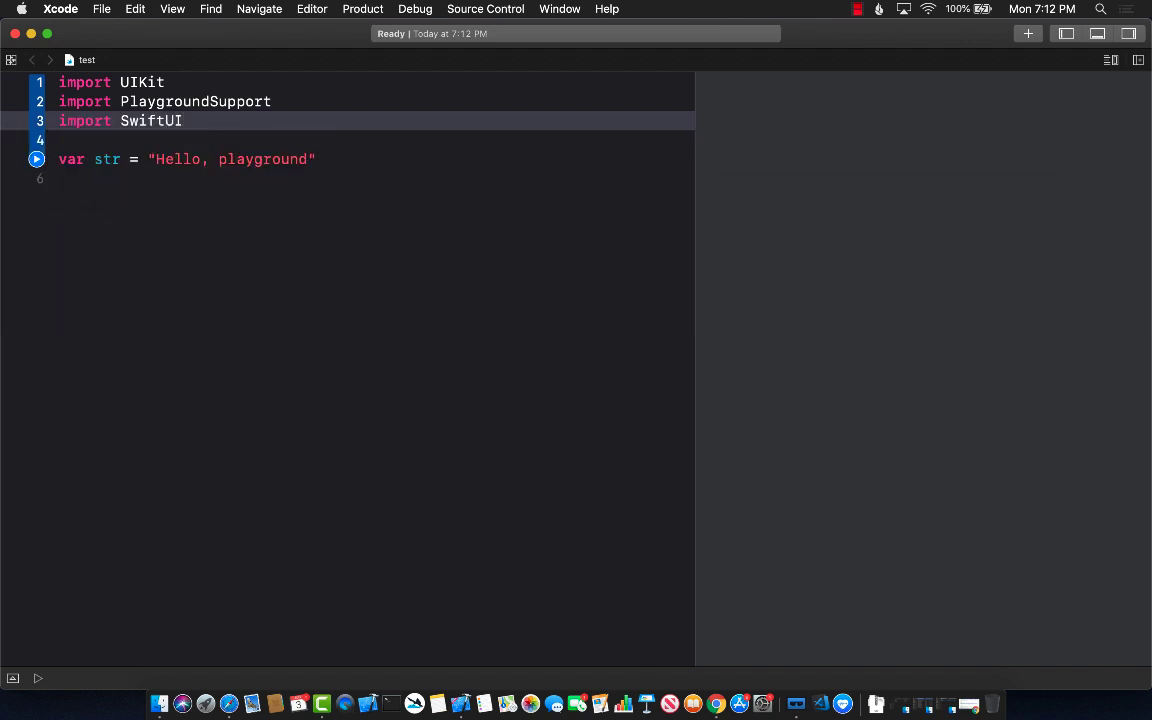
key(return)
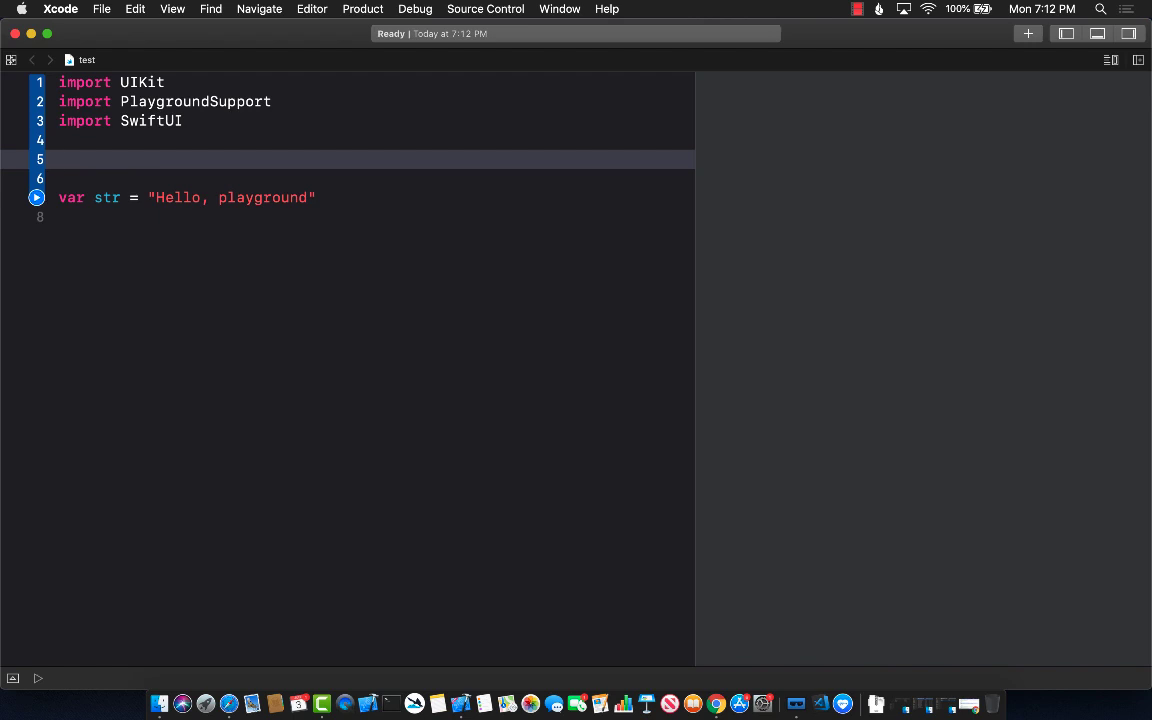
Step: Define struct ContentView: View whose body returns Text("Hello World")
text(struct Conte)
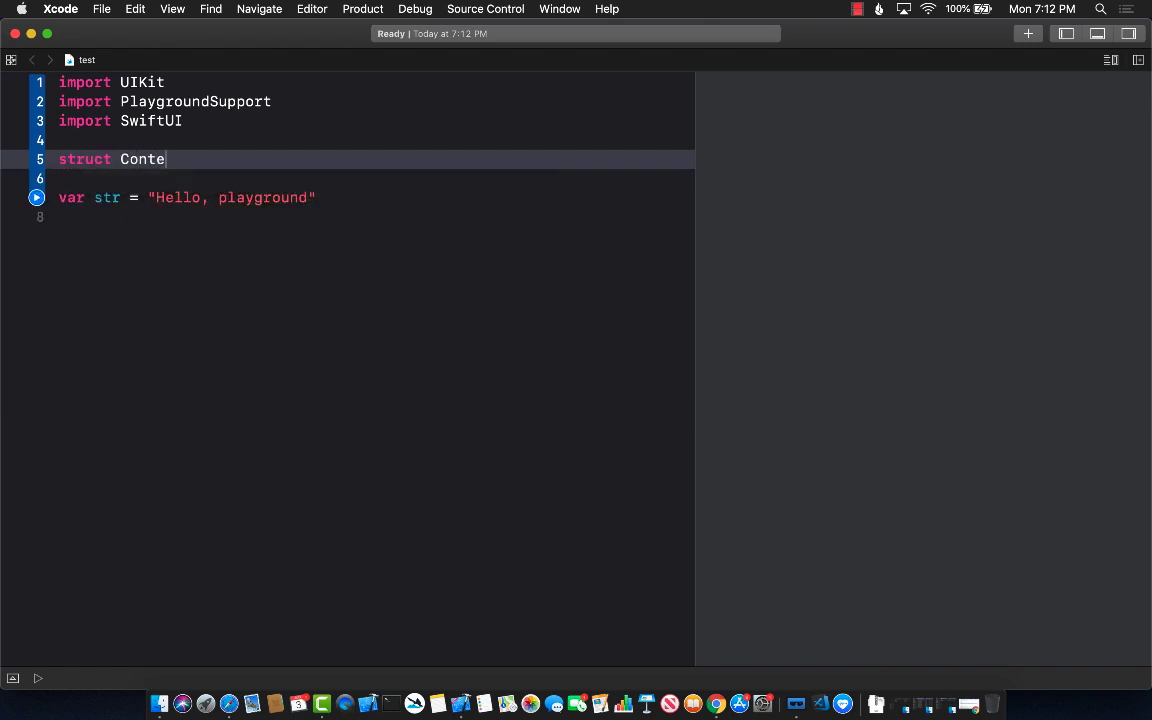
text(ntView: View {)
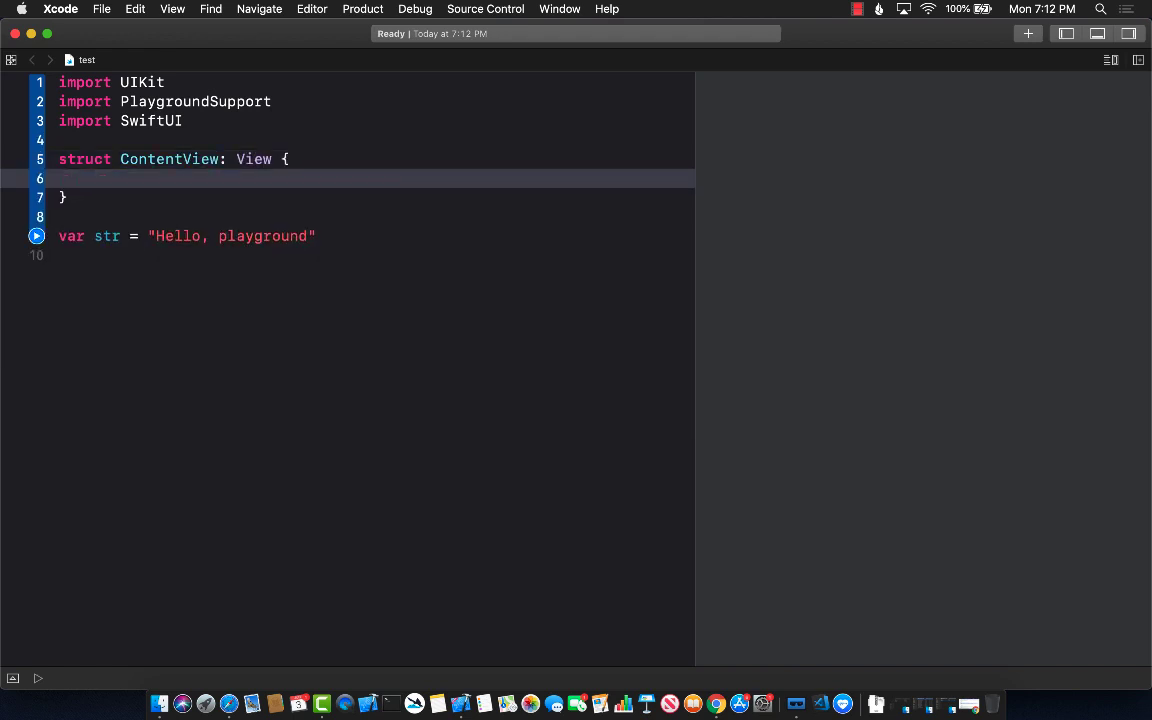
text(var body)
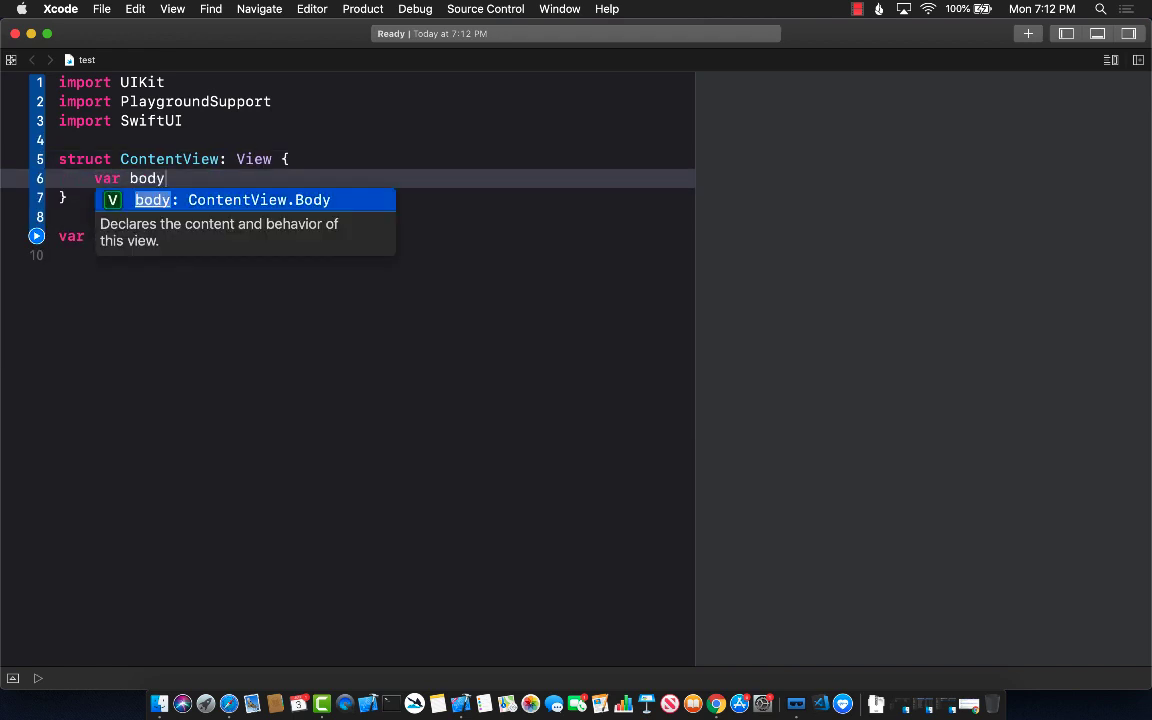
text(: some View {)
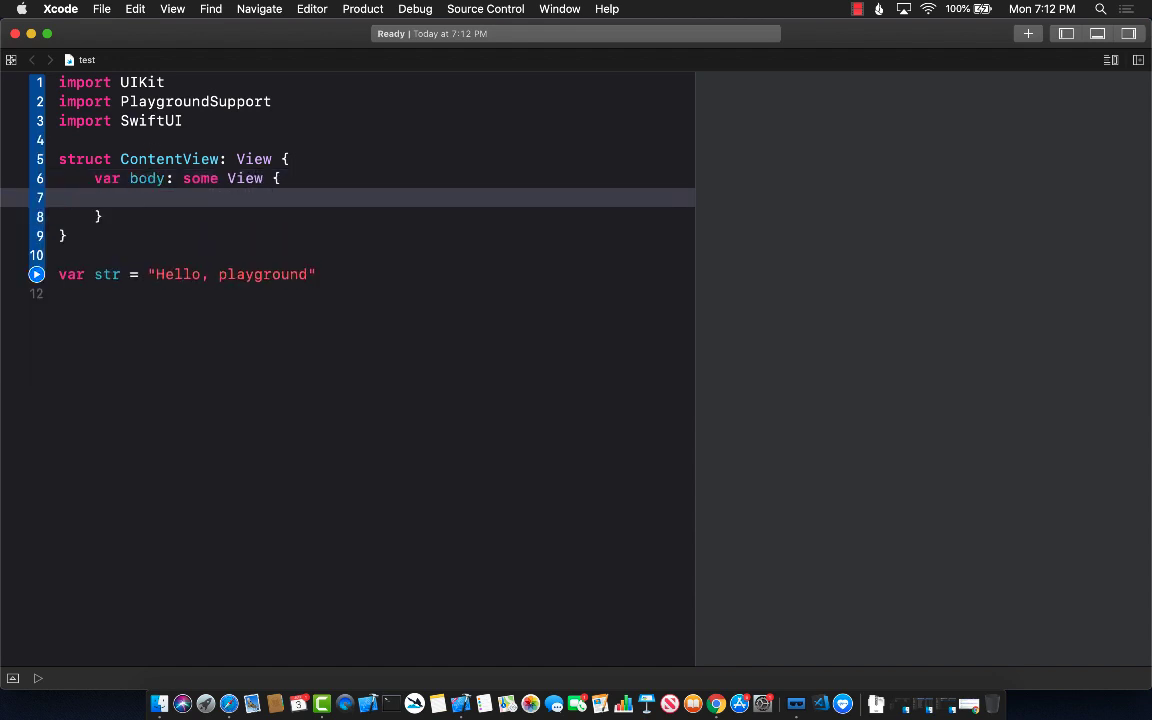
text(Text("Hello World)
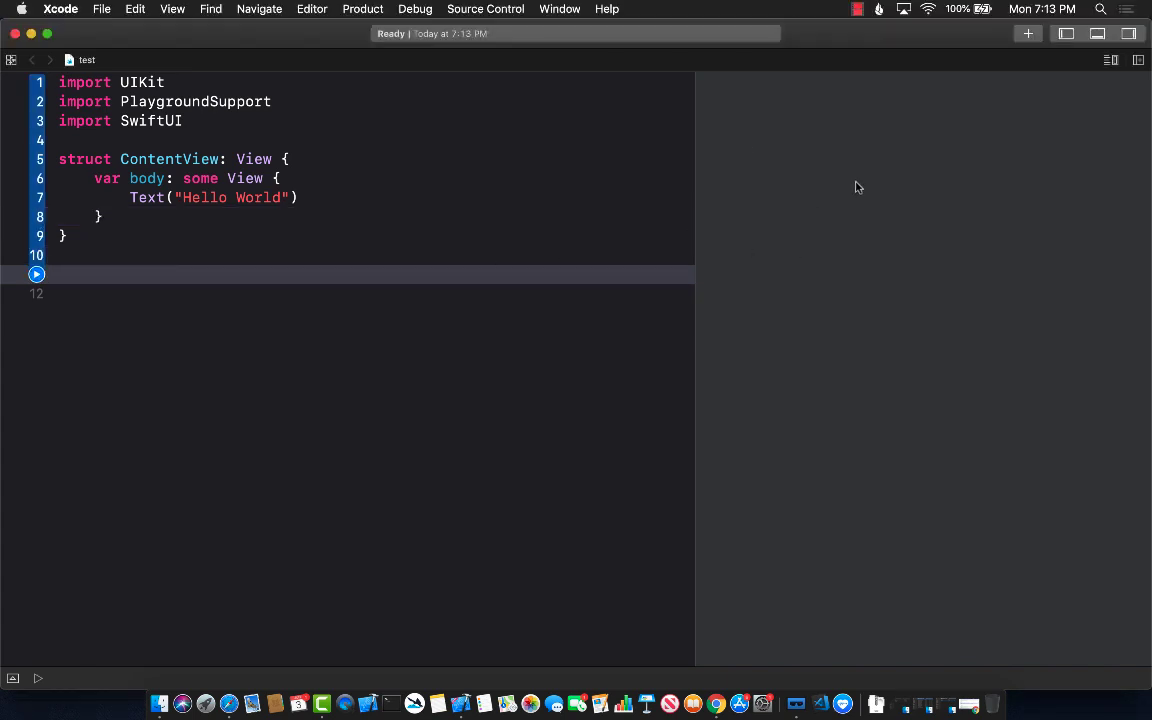
Step: Write let contentView = ContentView() and set PlaygroundPage.current.liveView to UIHostingController(rootView: contentView)
text(let contentView =)
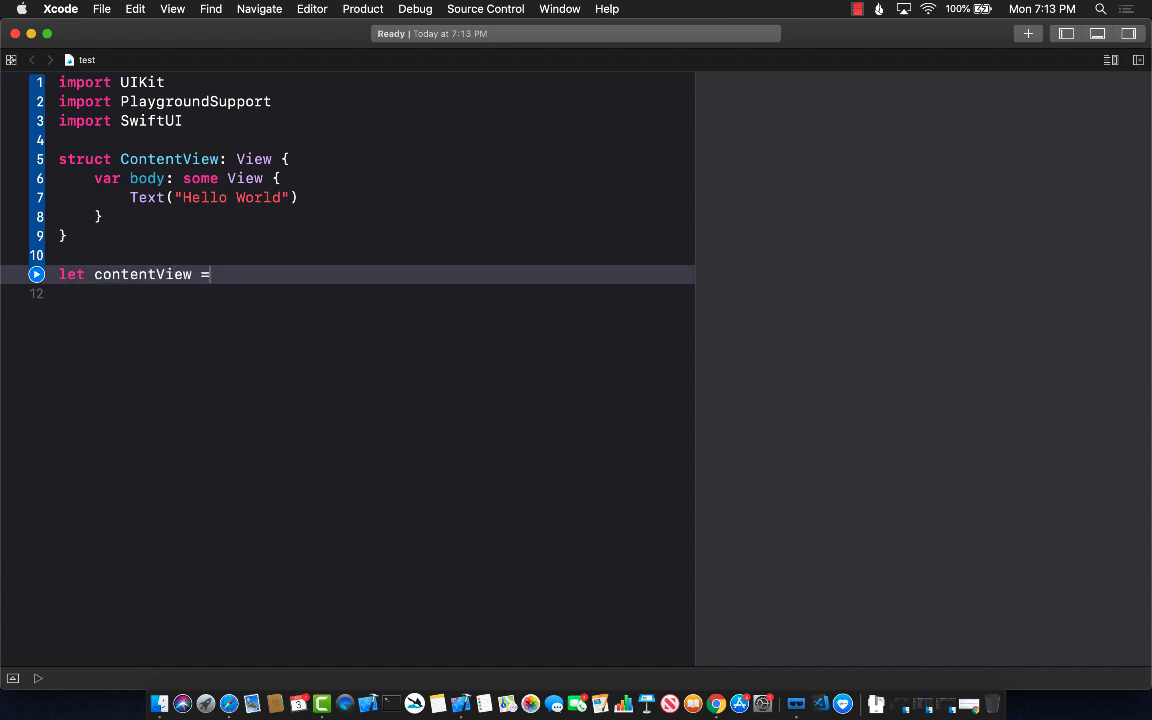
text(ContentView()
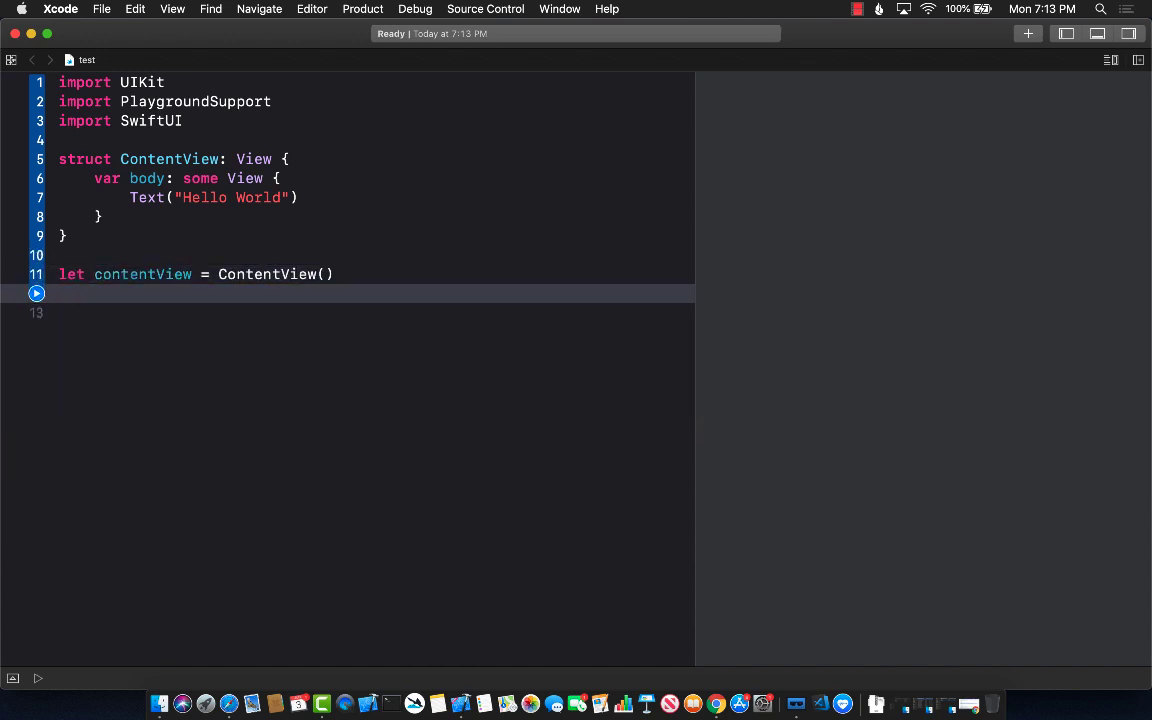
text(PlaygroundPage)
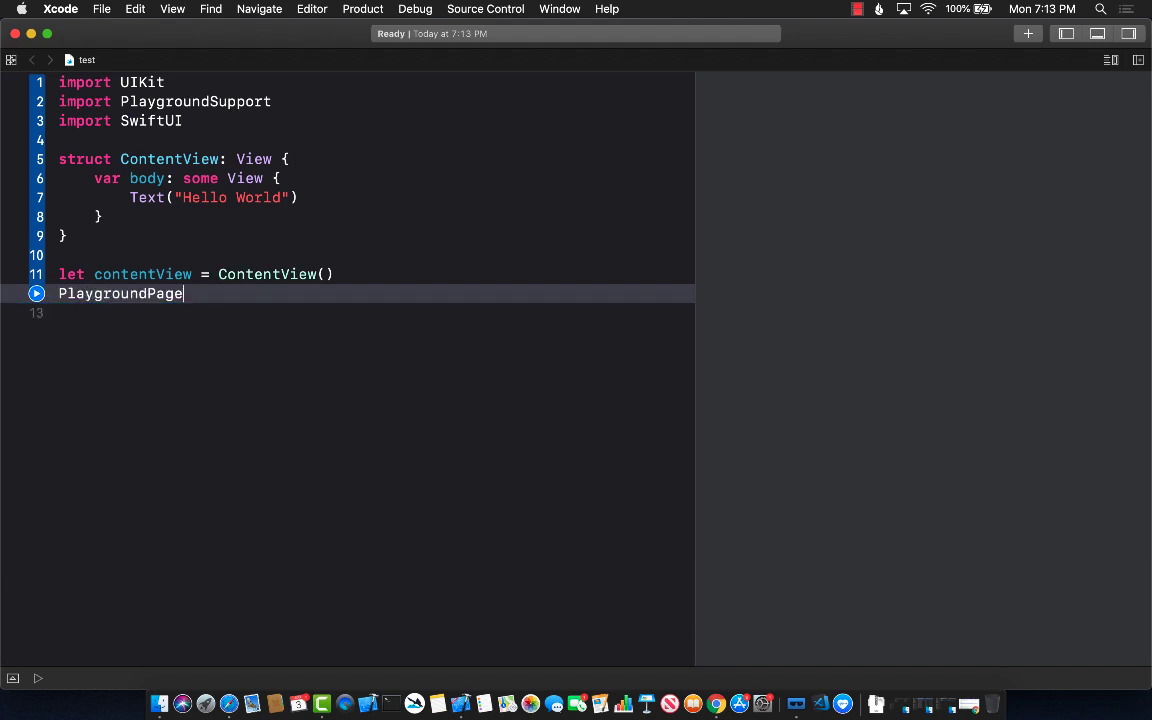
text(.current.liveView =)
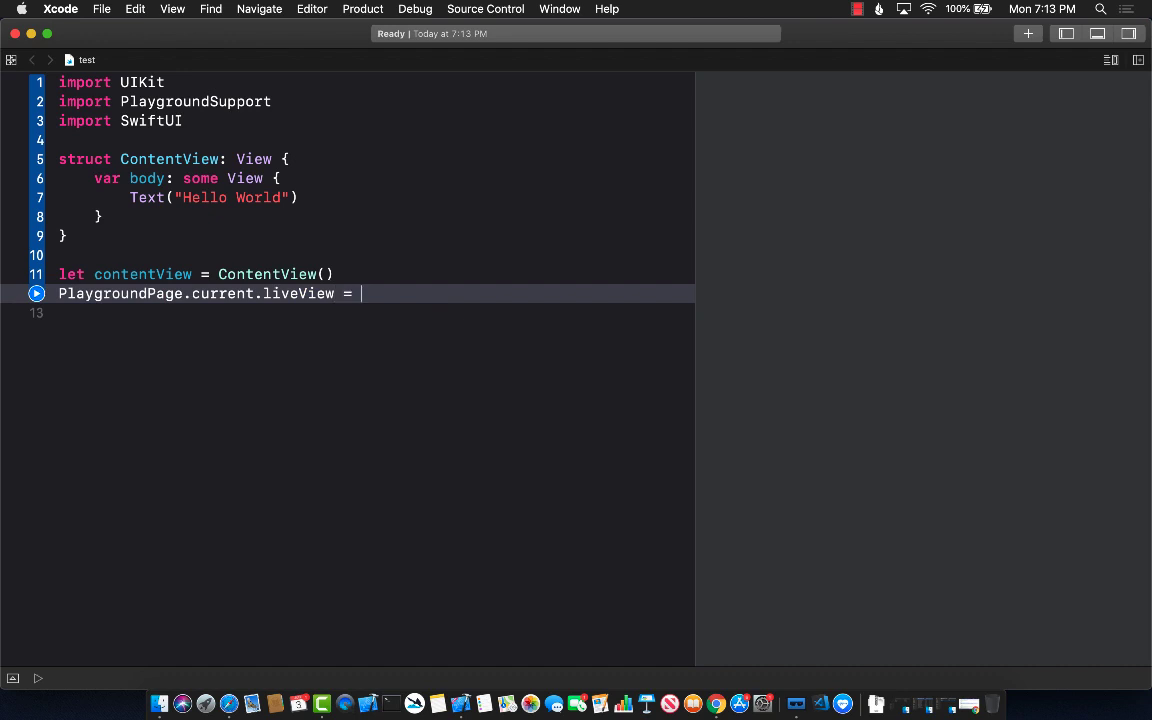
text(UIHostingController)
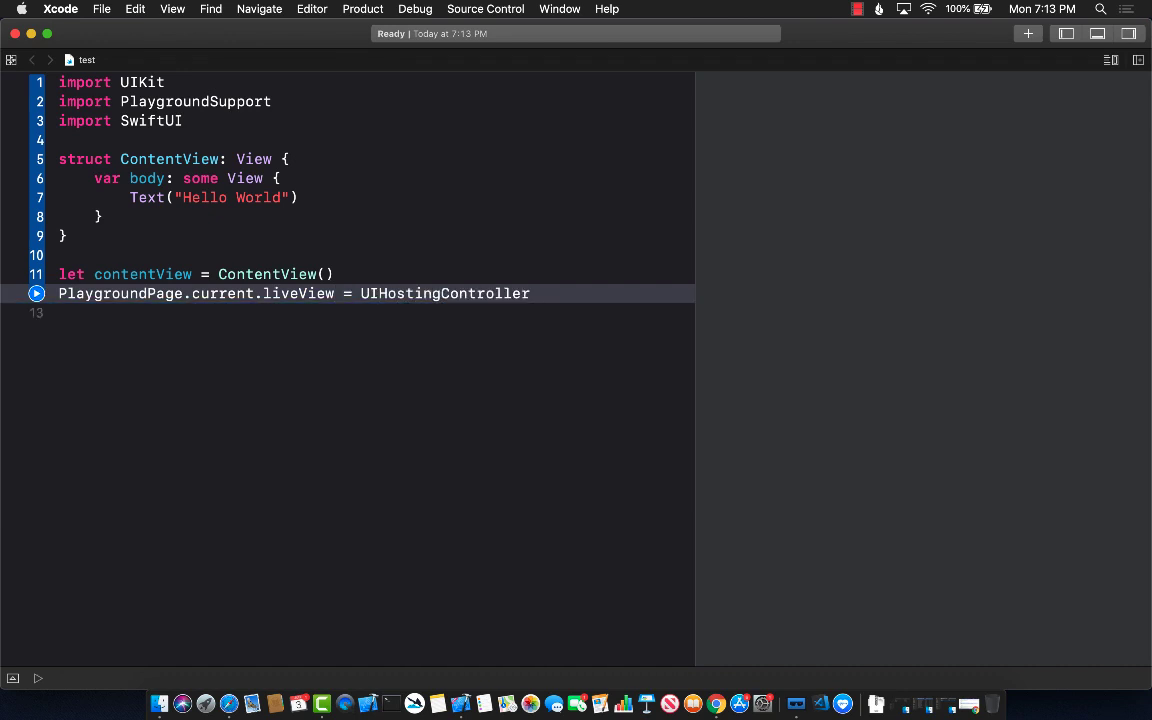
text((rootView:)
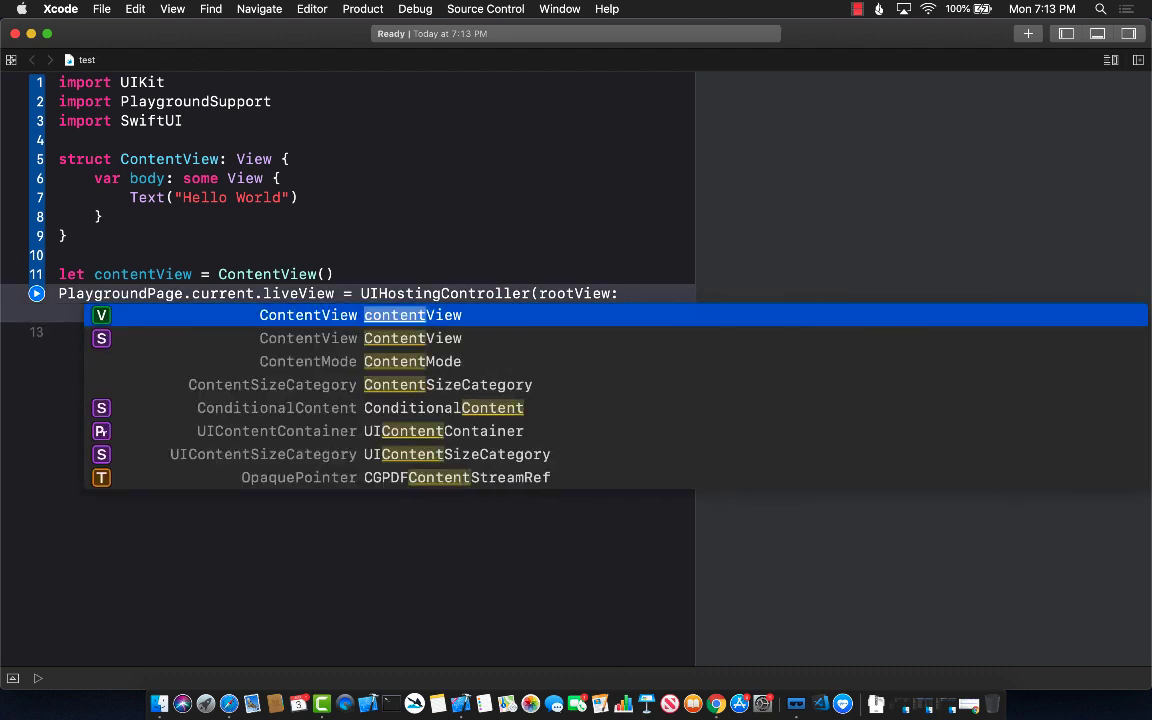
key(Return)
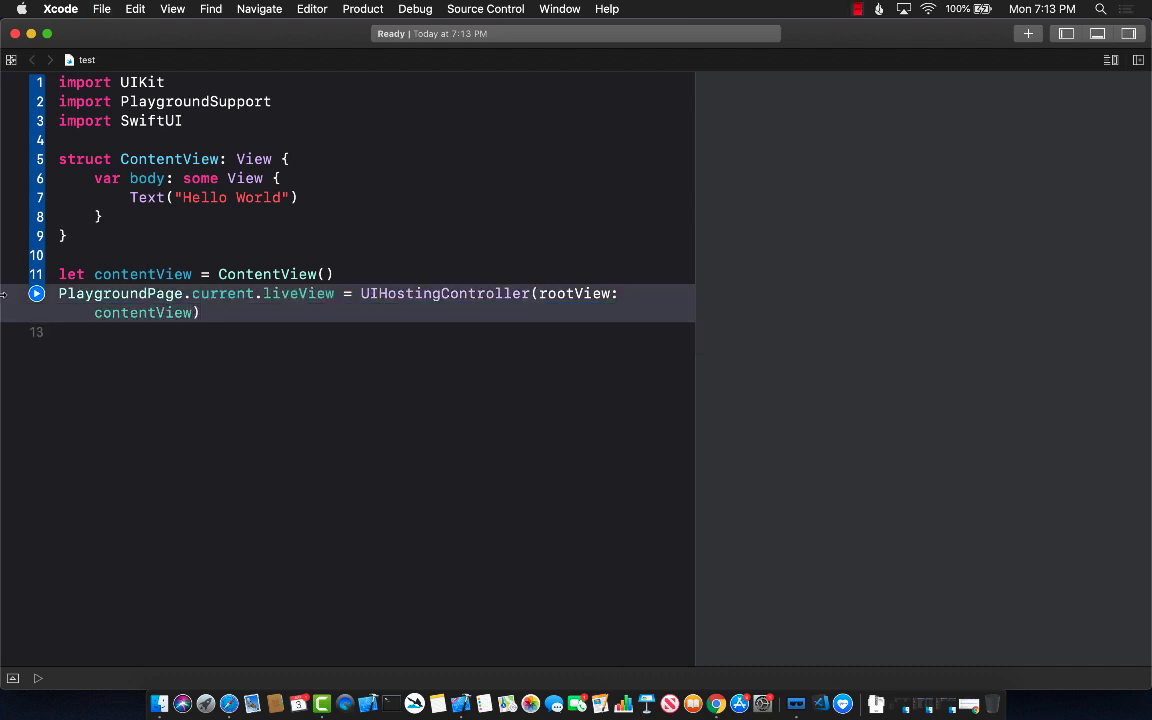
Step: Run the playground so the live view renders Hello World
click(36, 292)
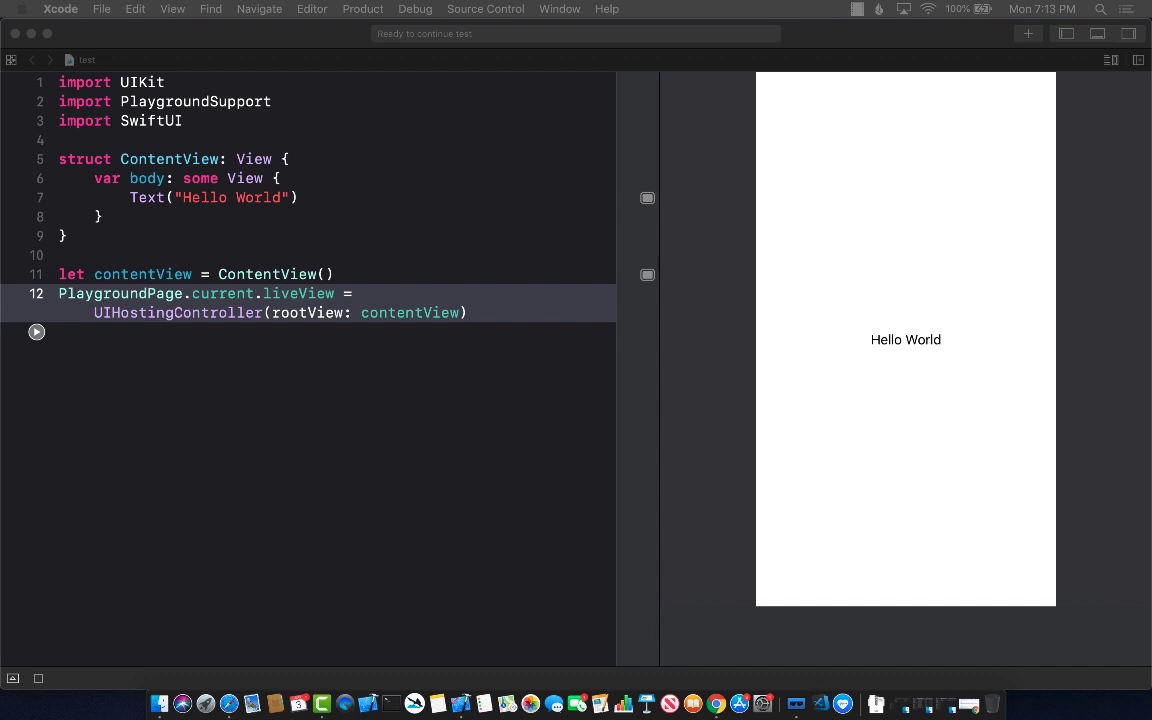
mouse_move(298, 132)
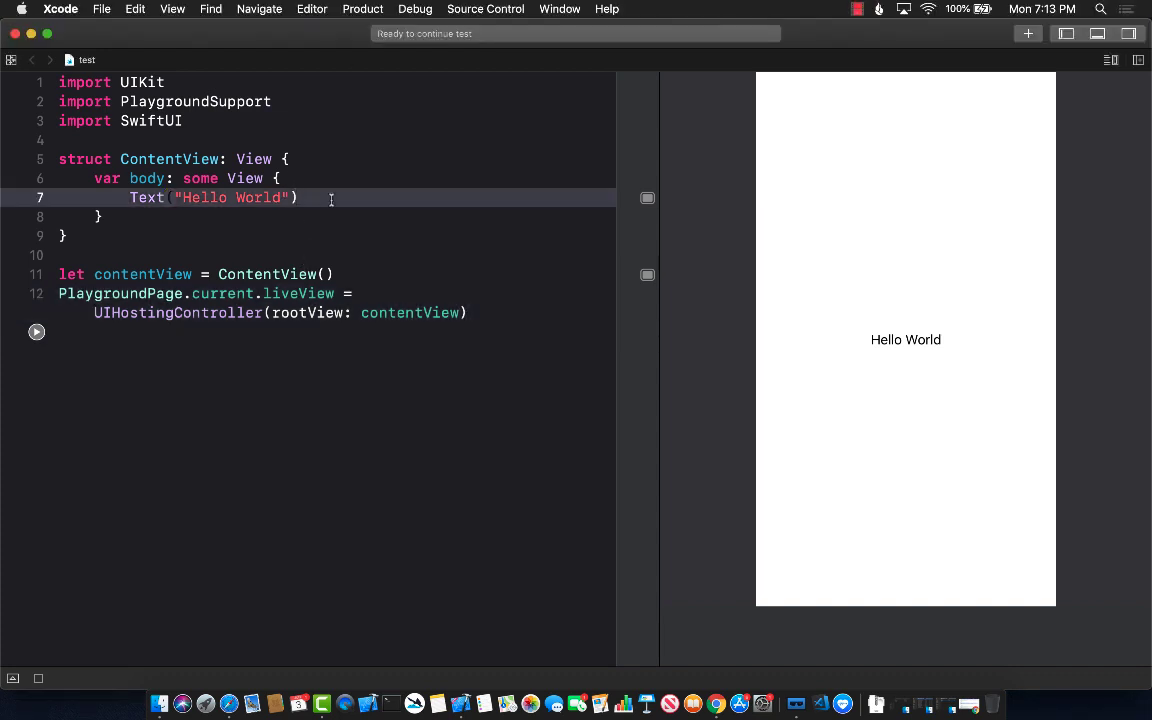
Step: Add .font(.title) and .color(.green) to the Text and rerun to show it green
text(.font)
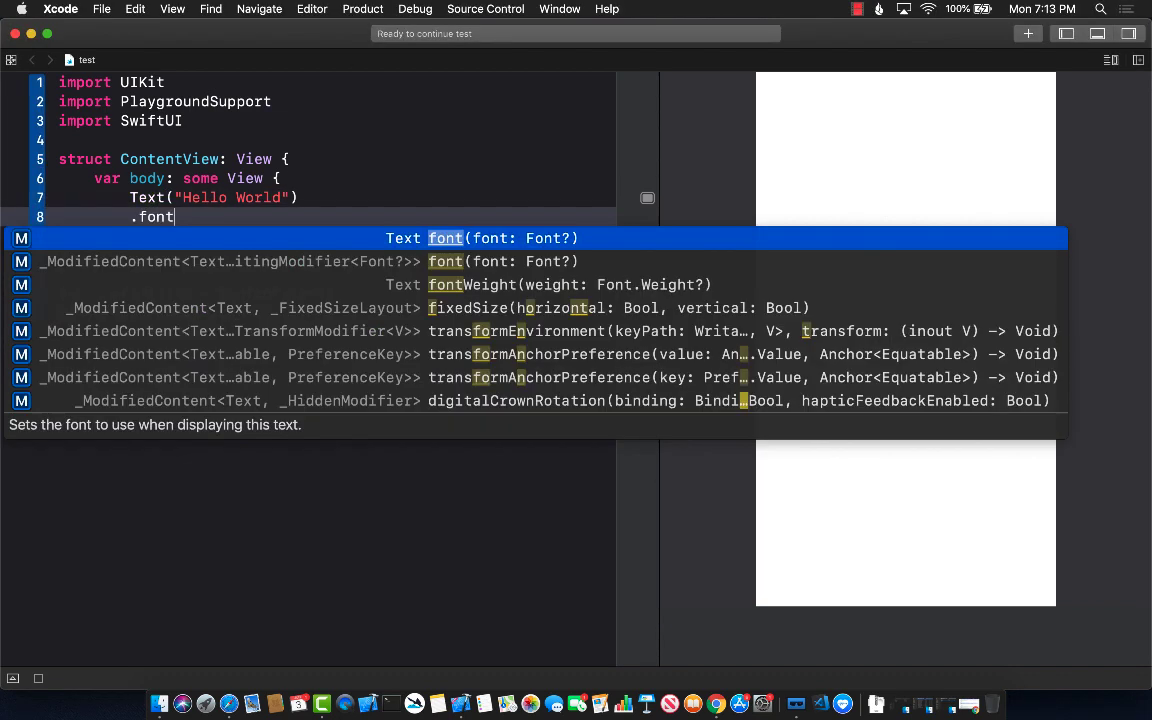
text((.title)
text(.color(.)
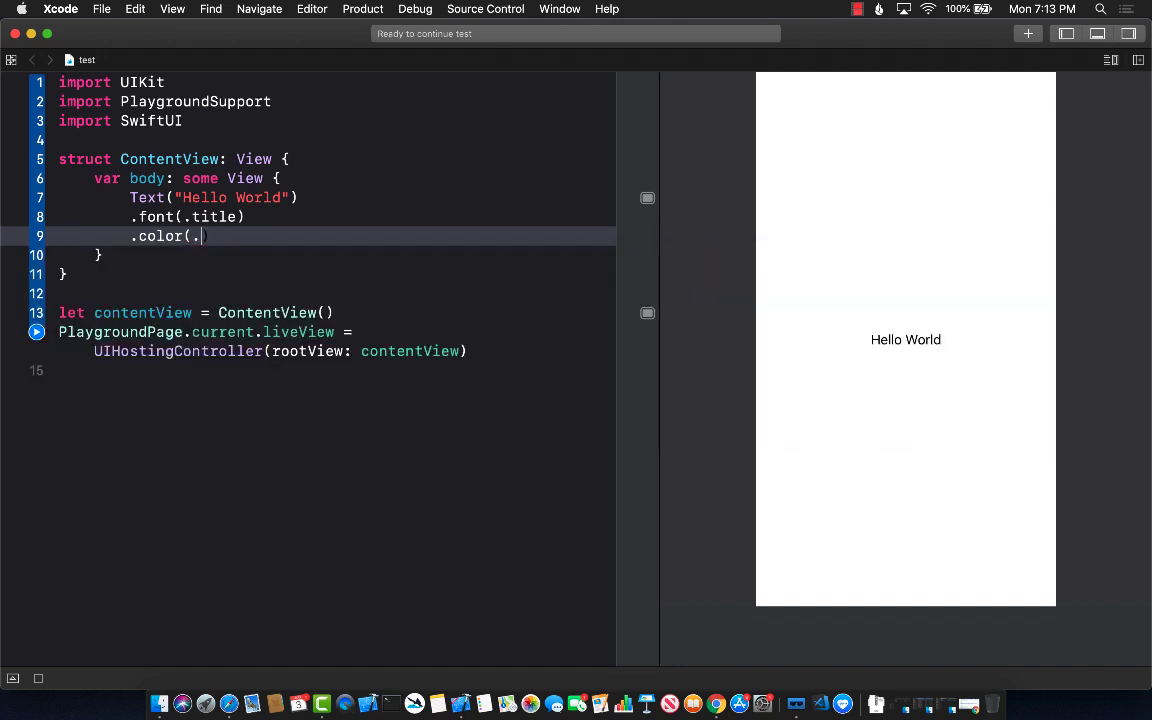
text(green))
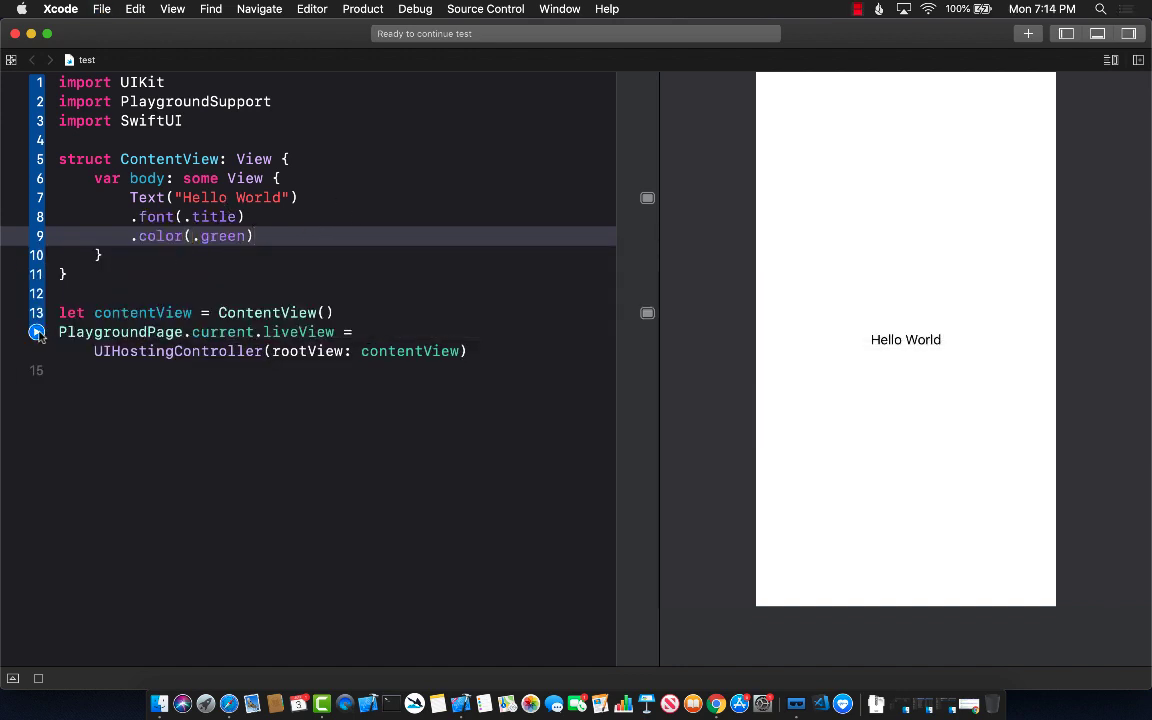
click(36, 332)
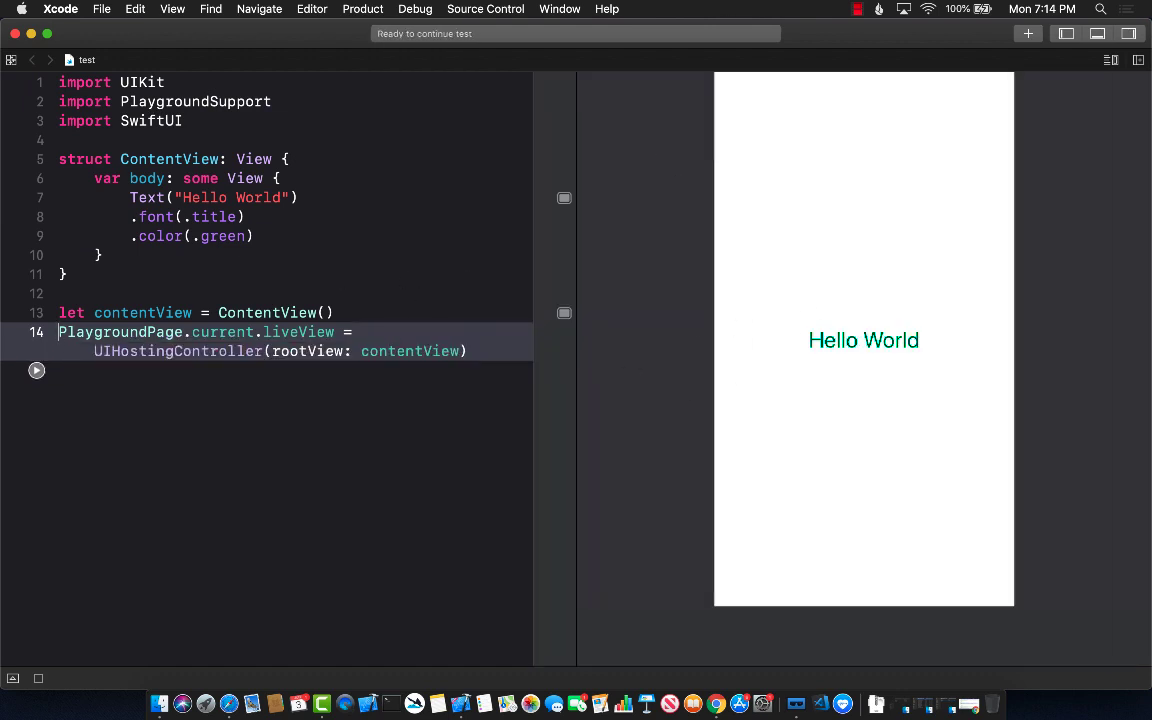
mouse_move(532, 268)
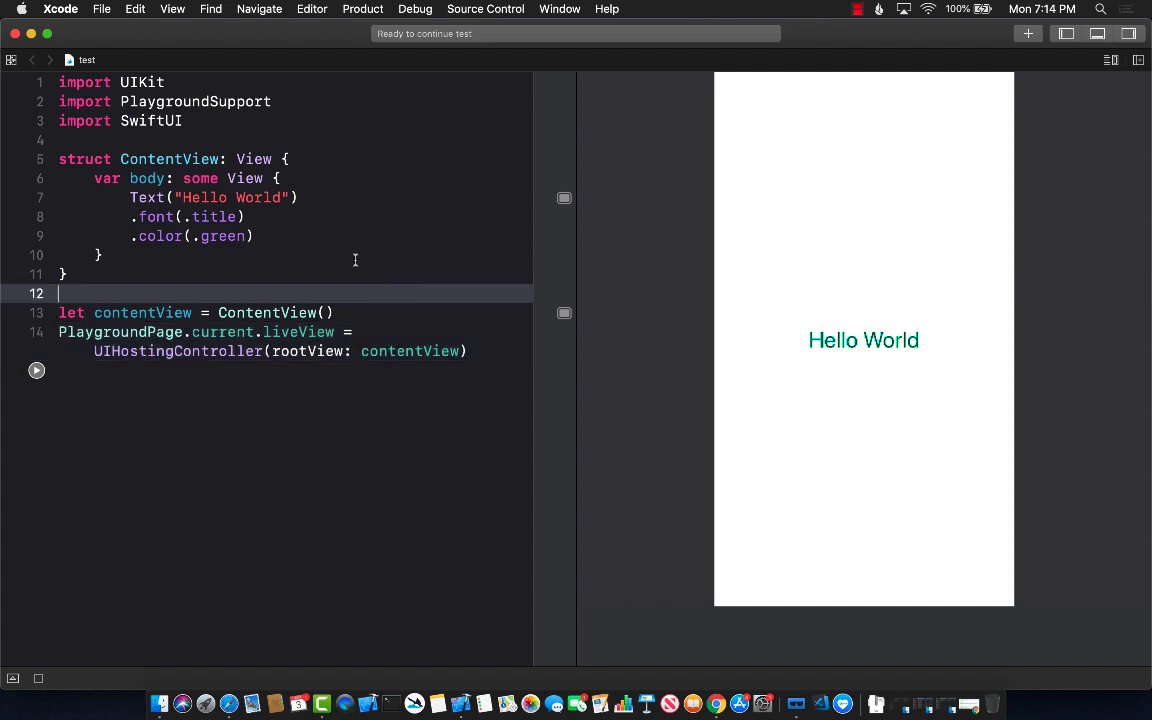
click(256, 236)
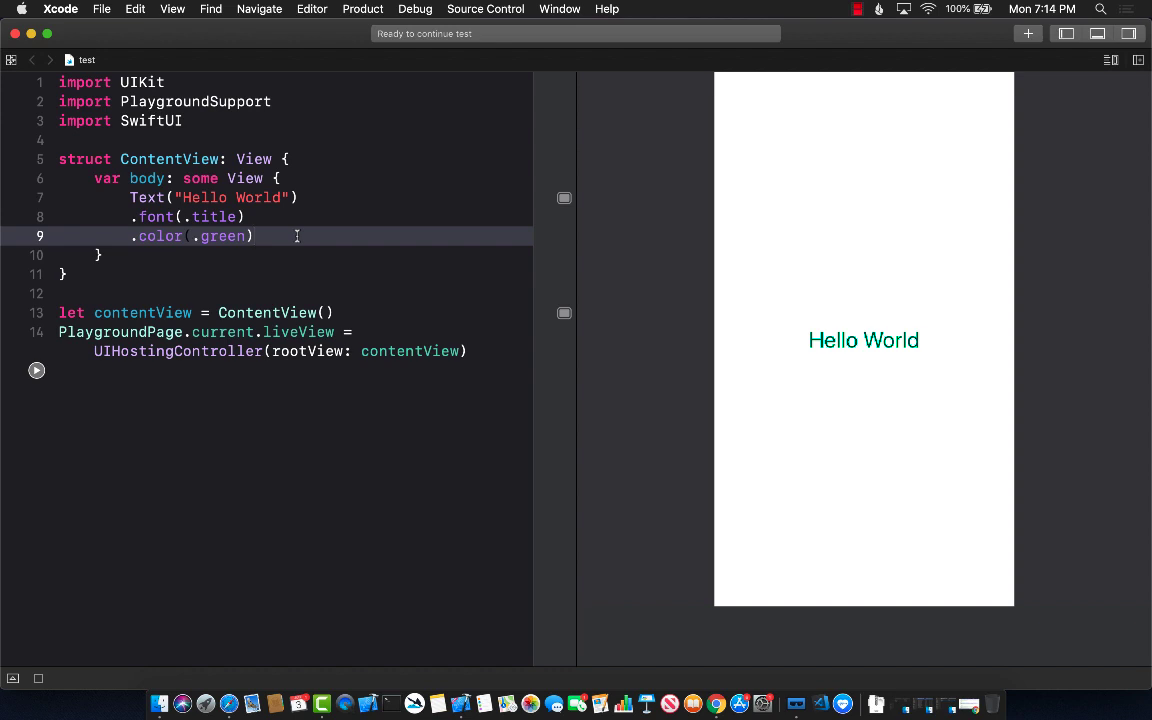
click(284, 178)
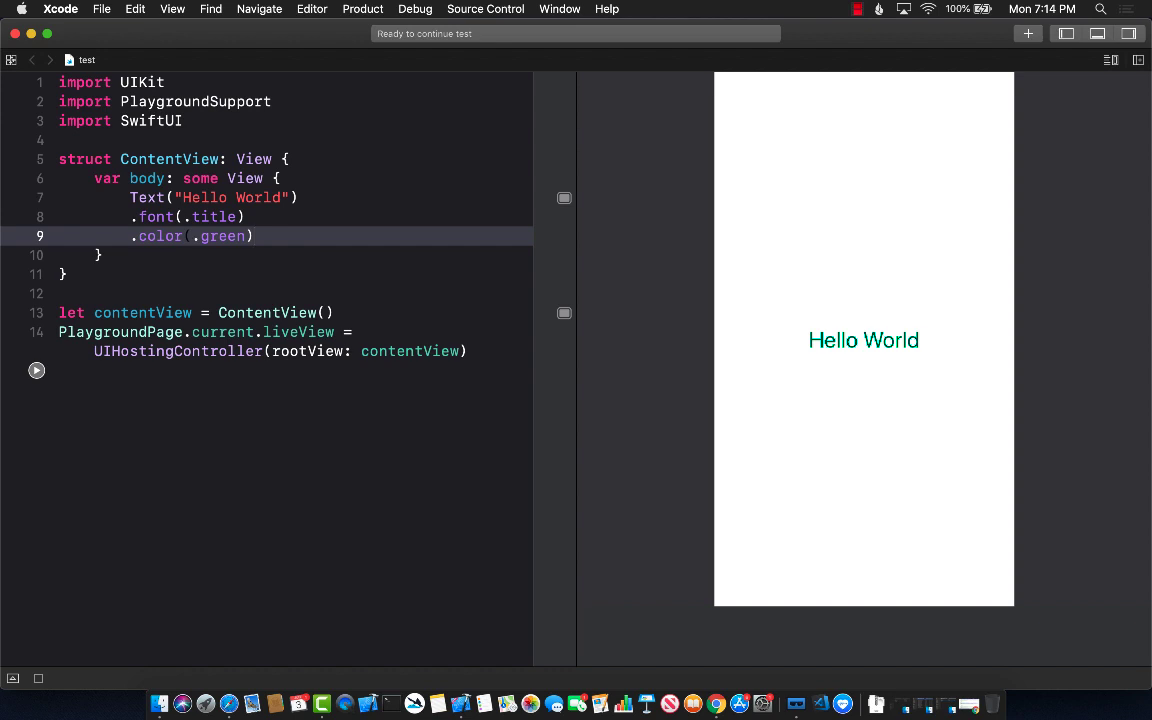
click(250, 216)
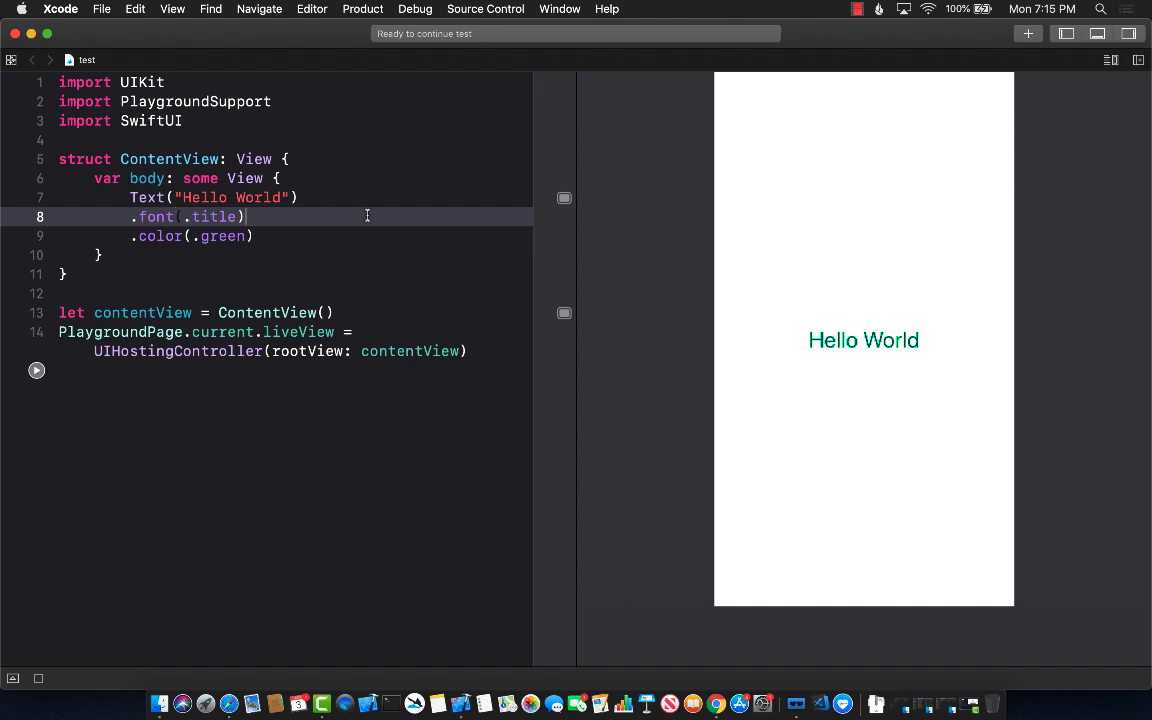
click(324, 236)
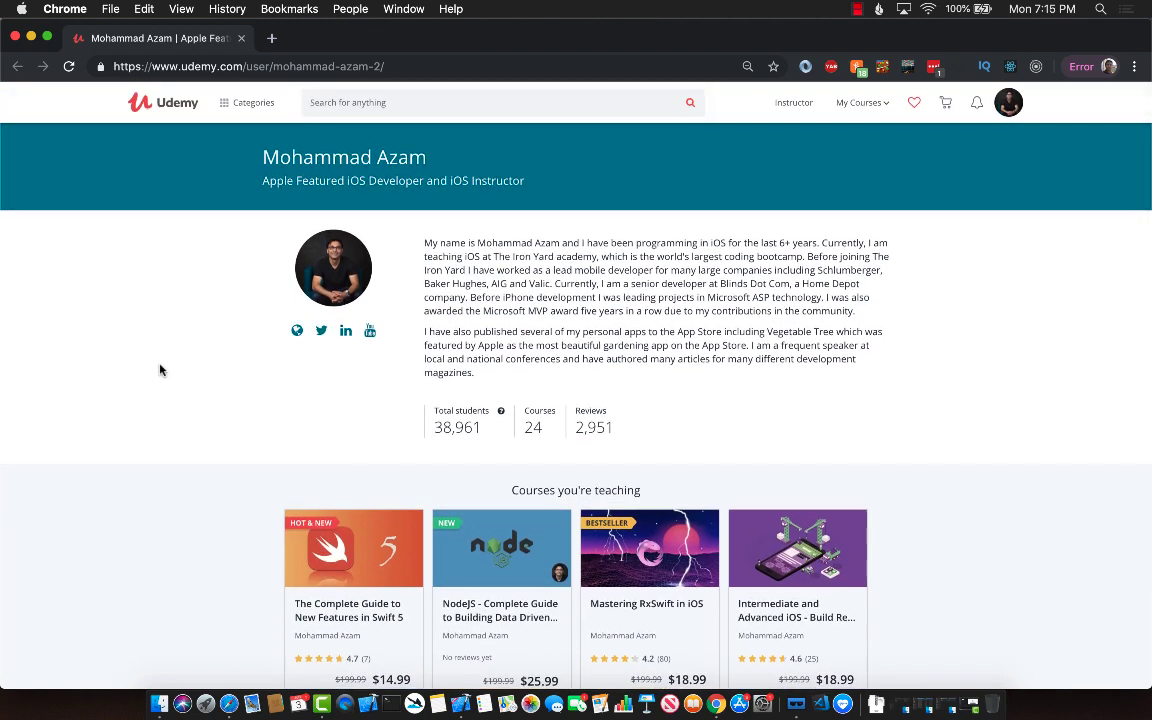
Step: Go to the second page of the instructor's courses and return to the top
scroll(down, 3)
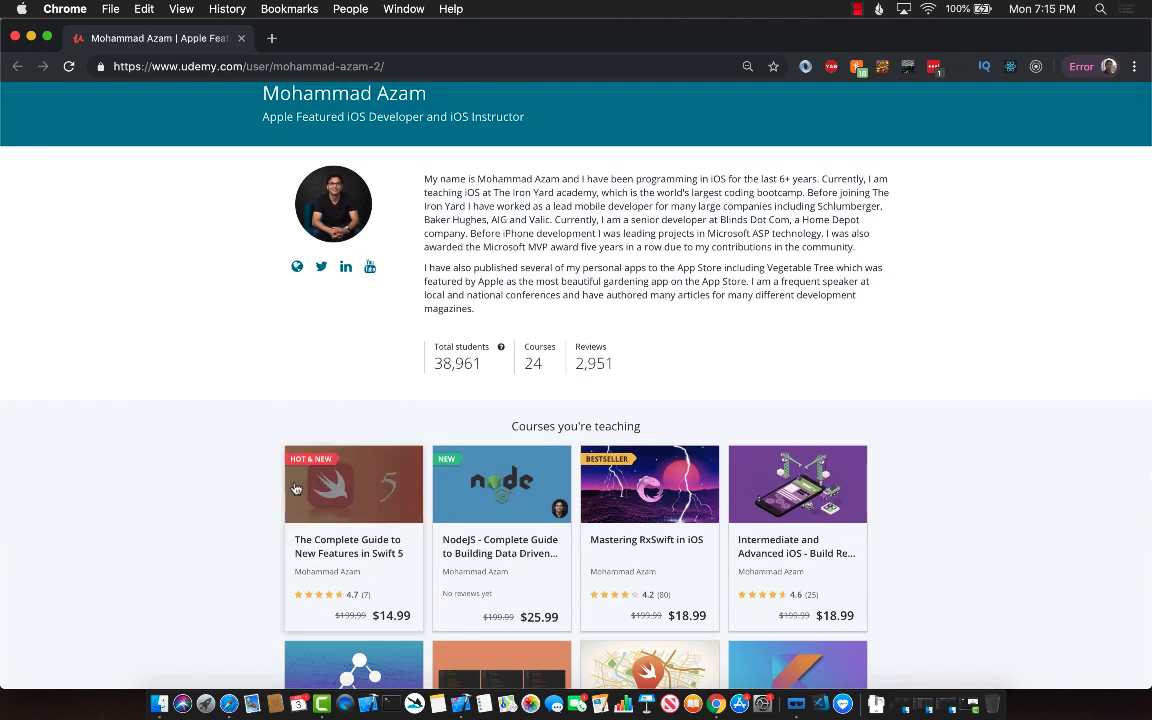
scroll(down, 3)
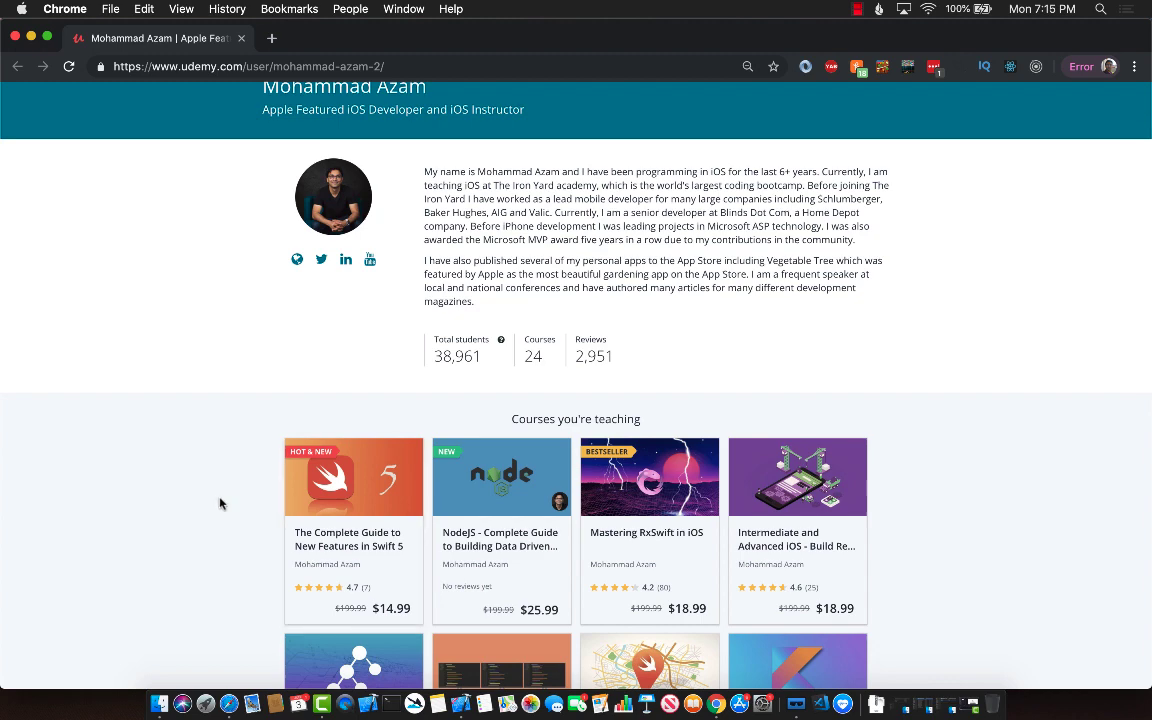
mouse_move(342, 448)
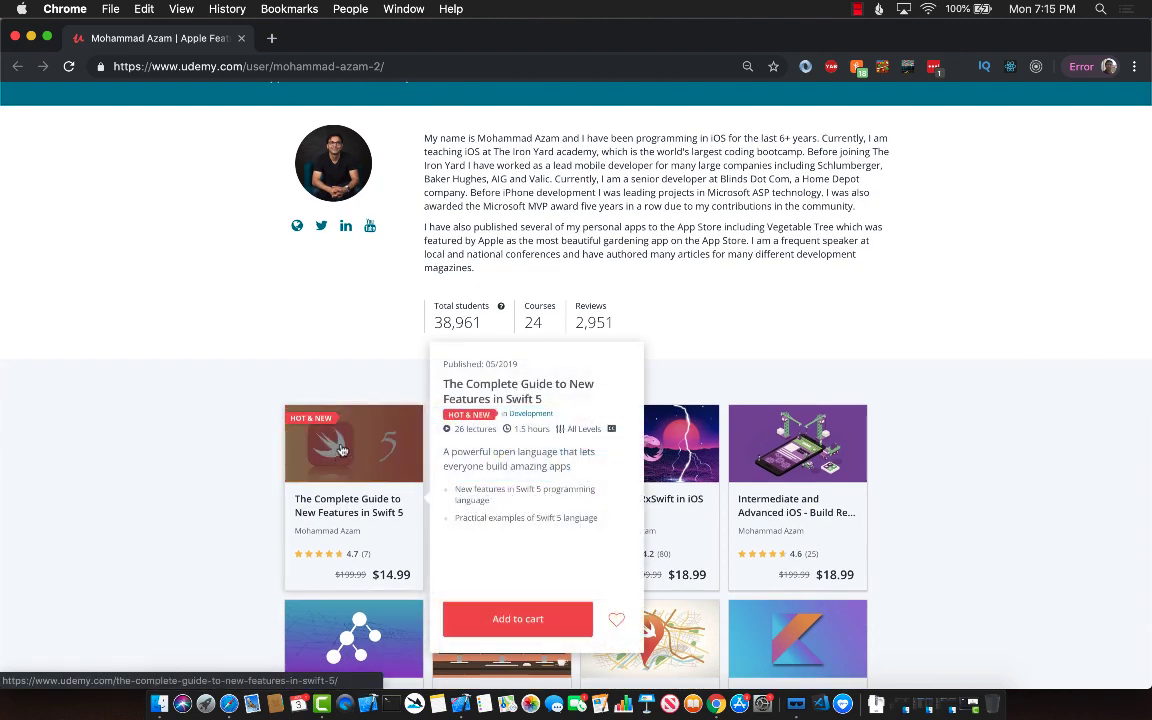
mouse_move(188, 468)
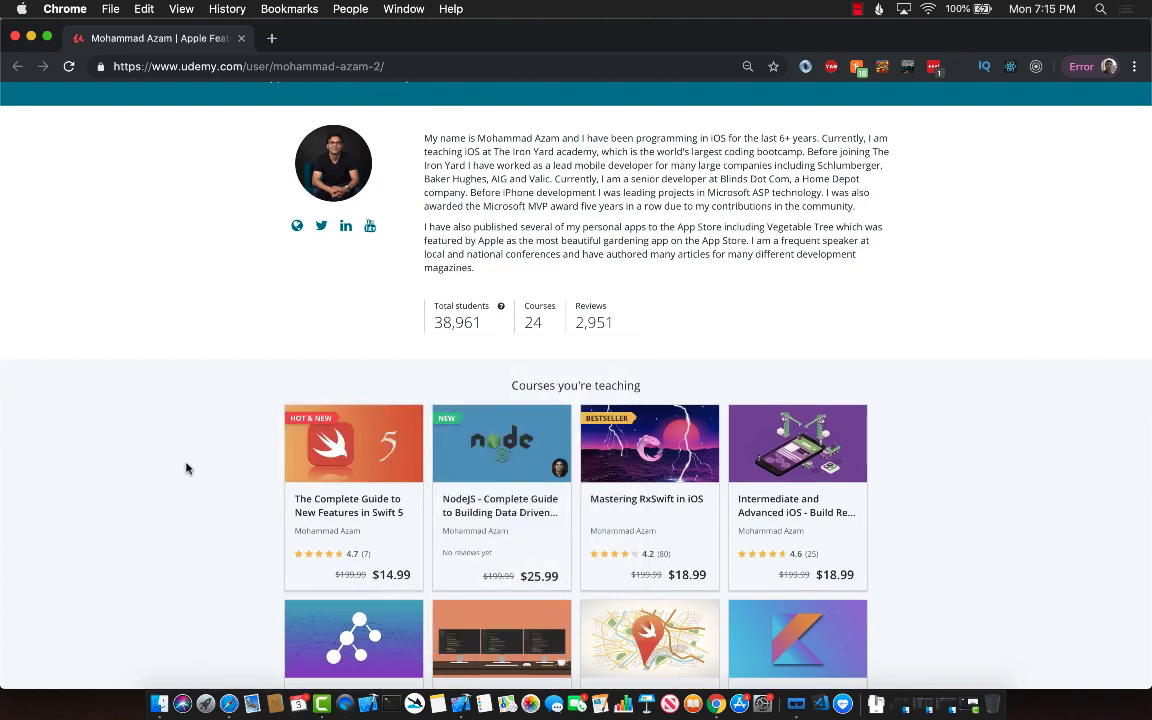
scroll(down, 3)
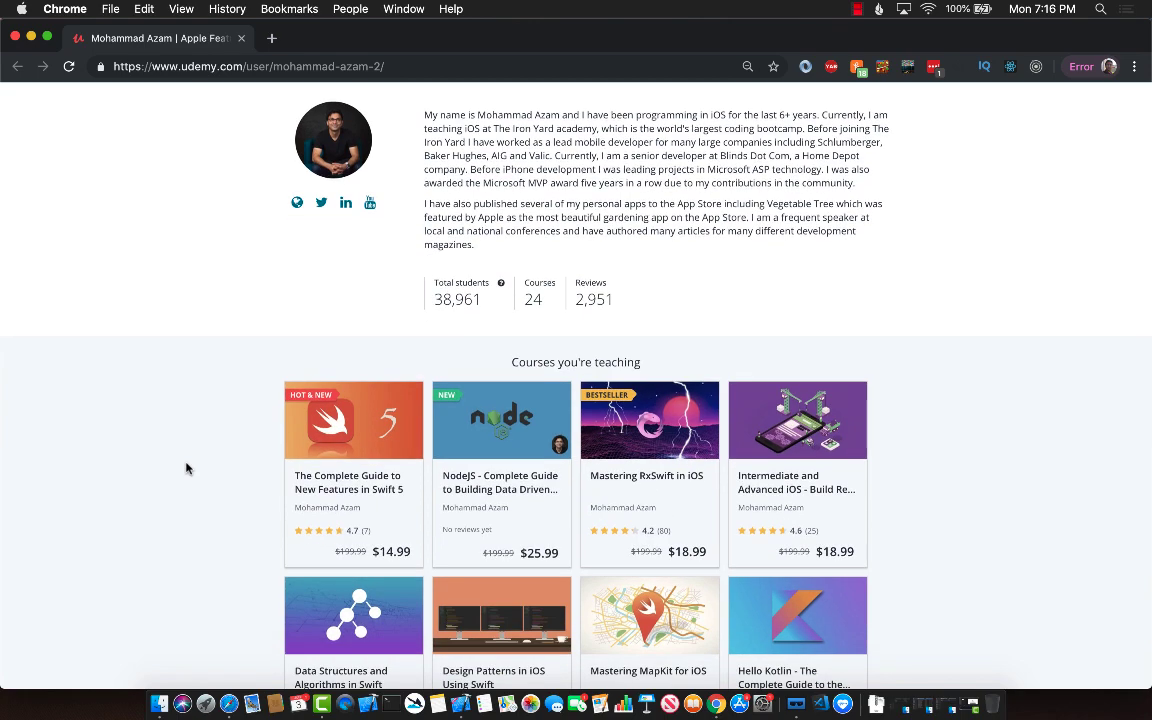
scroll(down, 3)
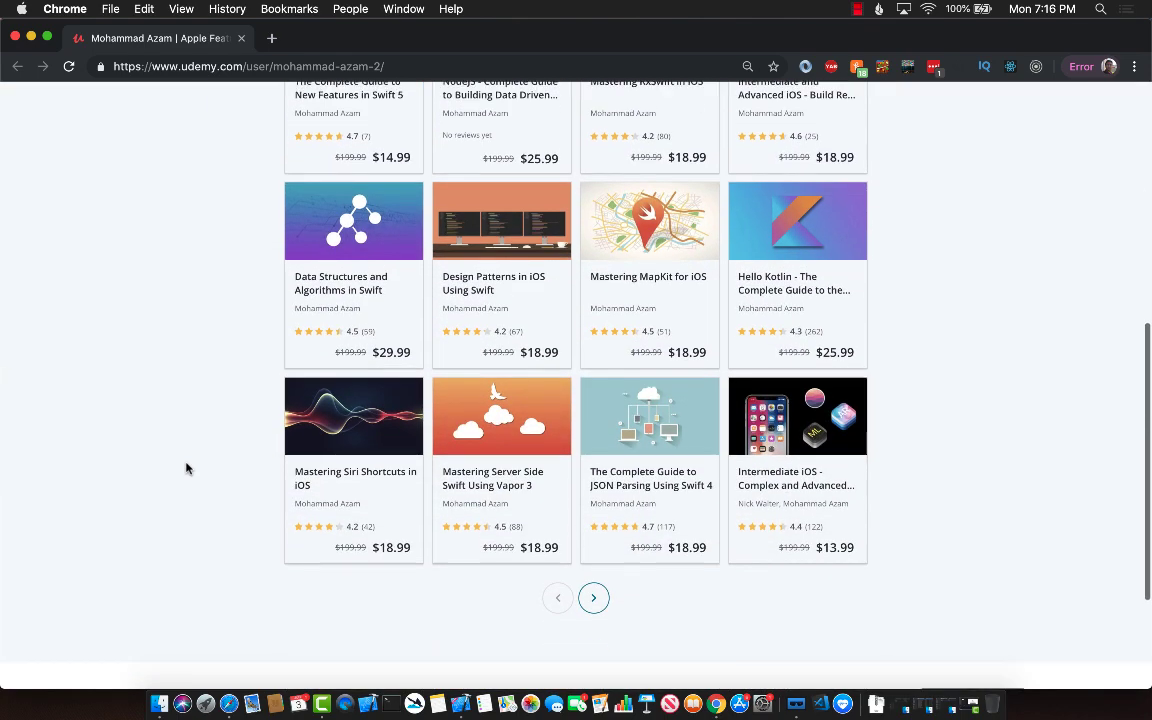
click(592, 596)
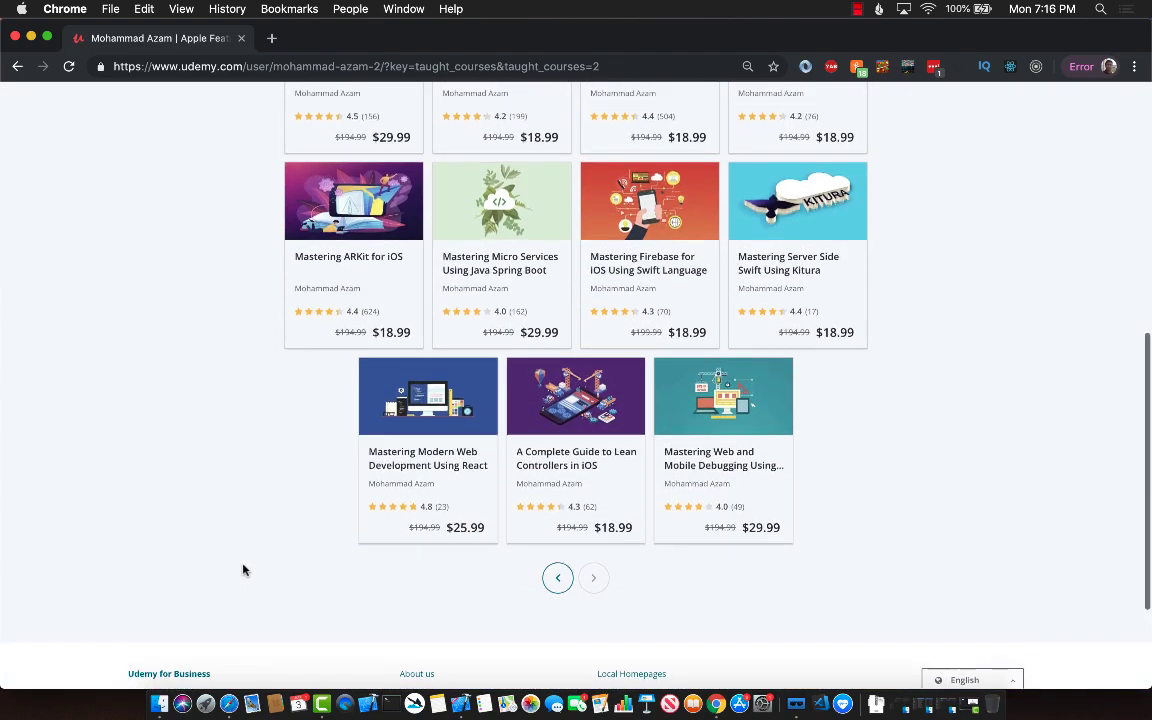
scroll(up, 3)
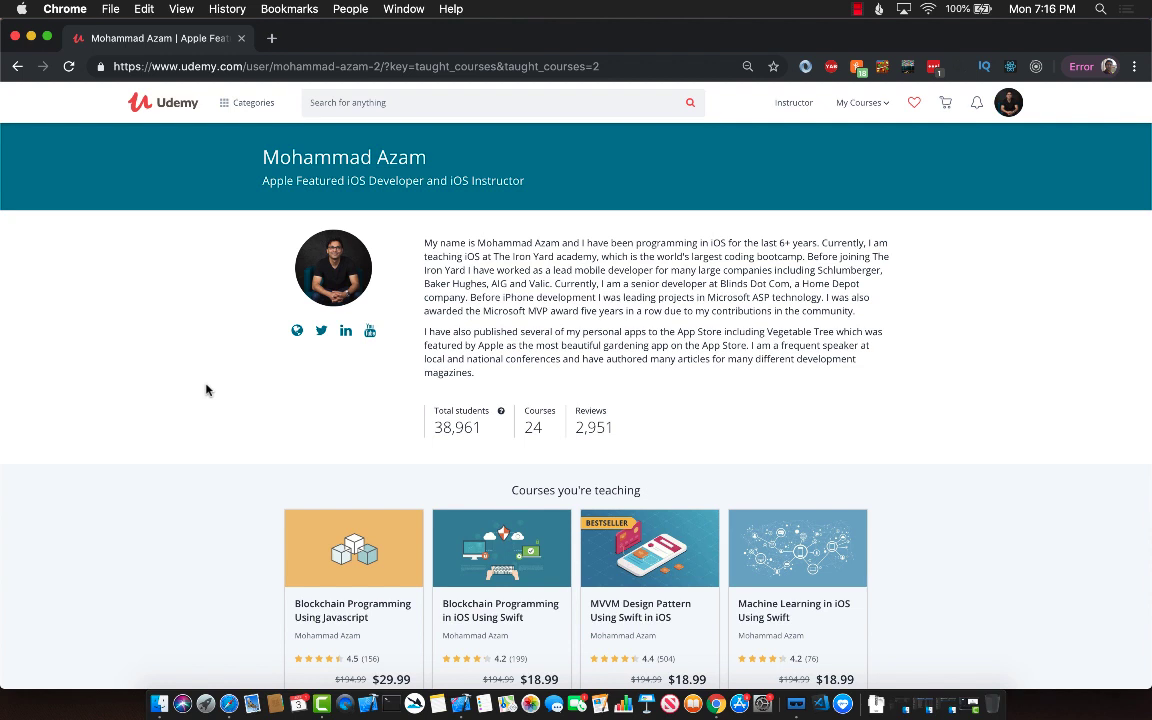
mouse_move(202, 278)
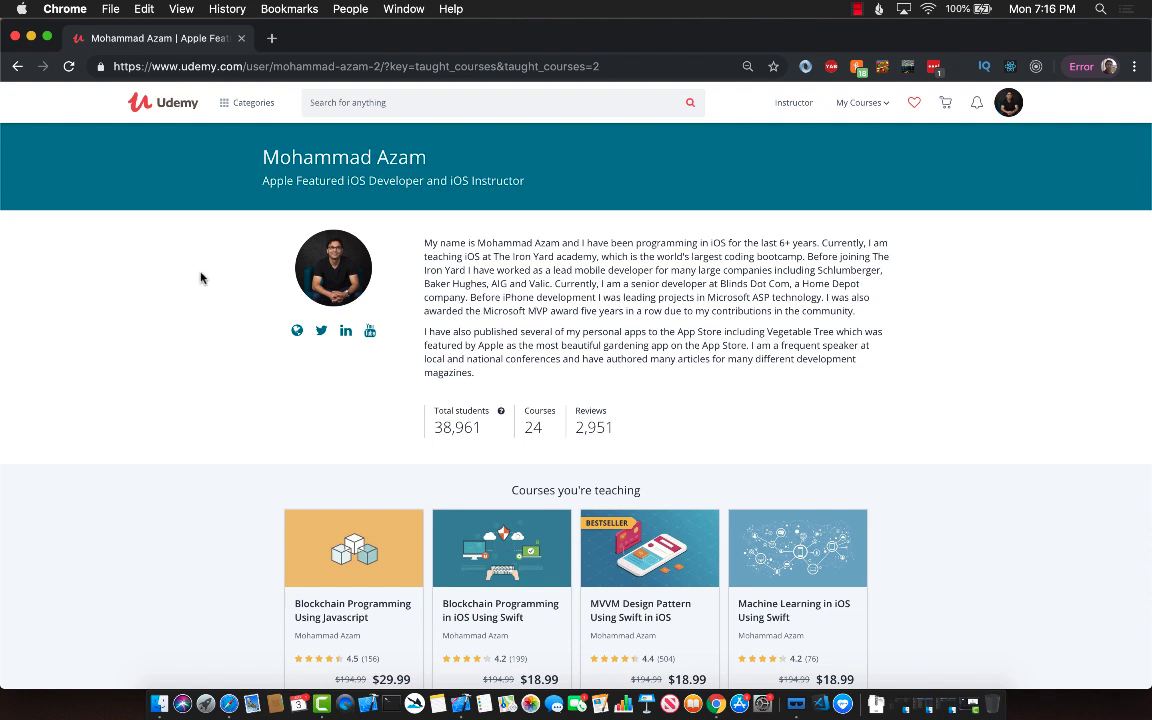
mouse_move(176, 296)
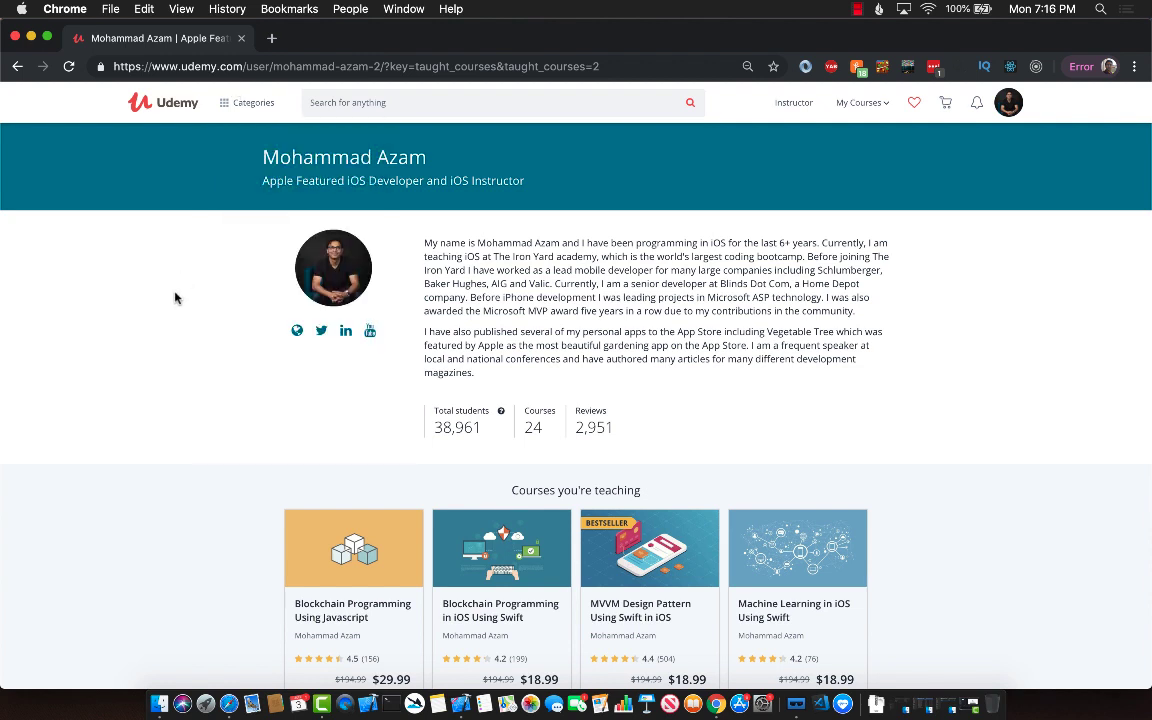